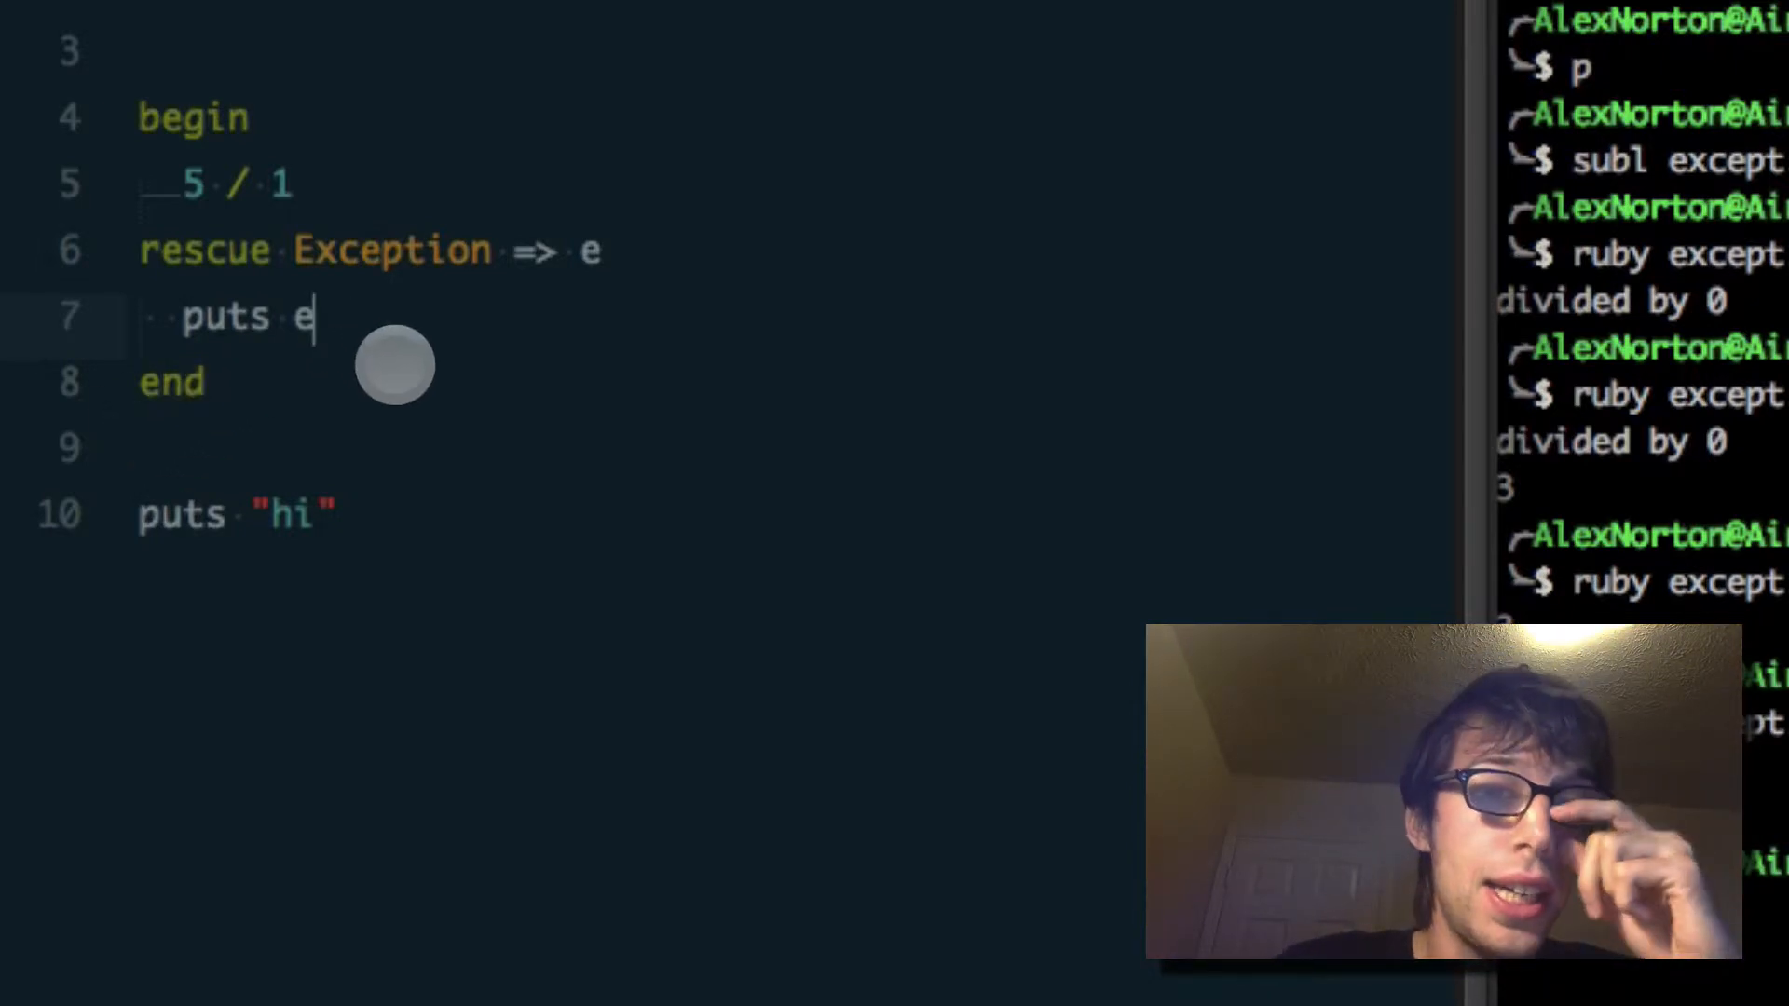
mouse_move(194, 513)
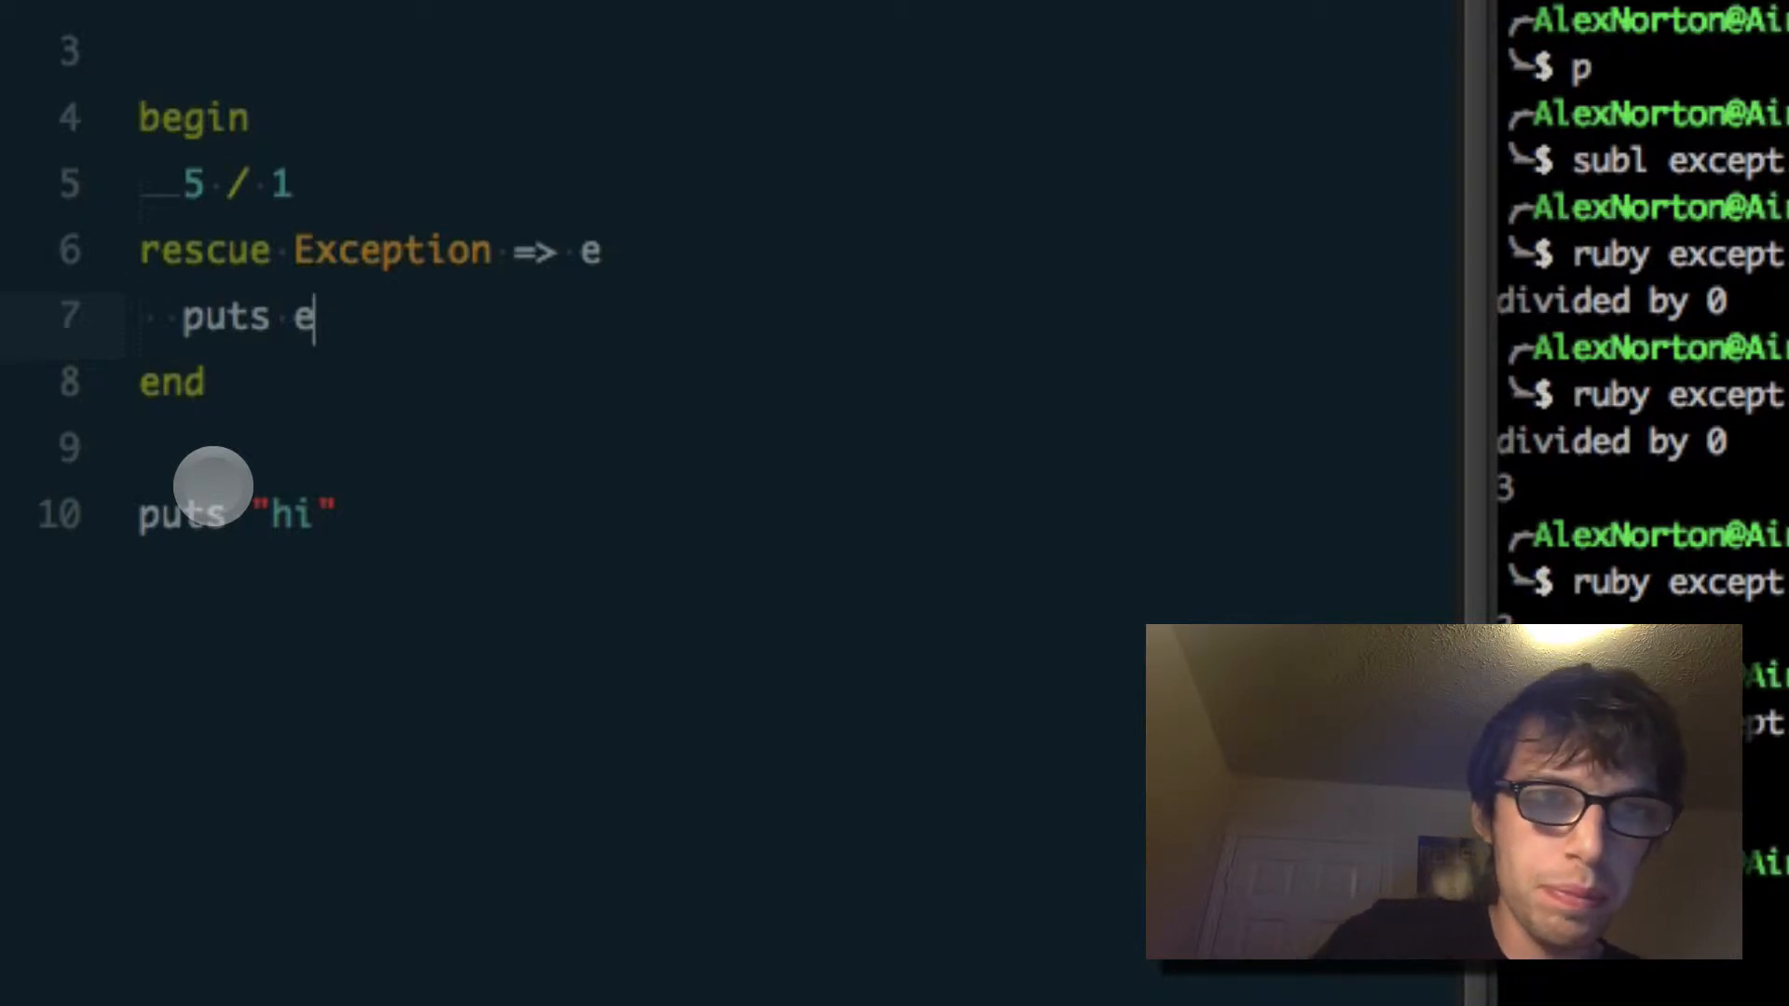
mouse_move(332, 183)
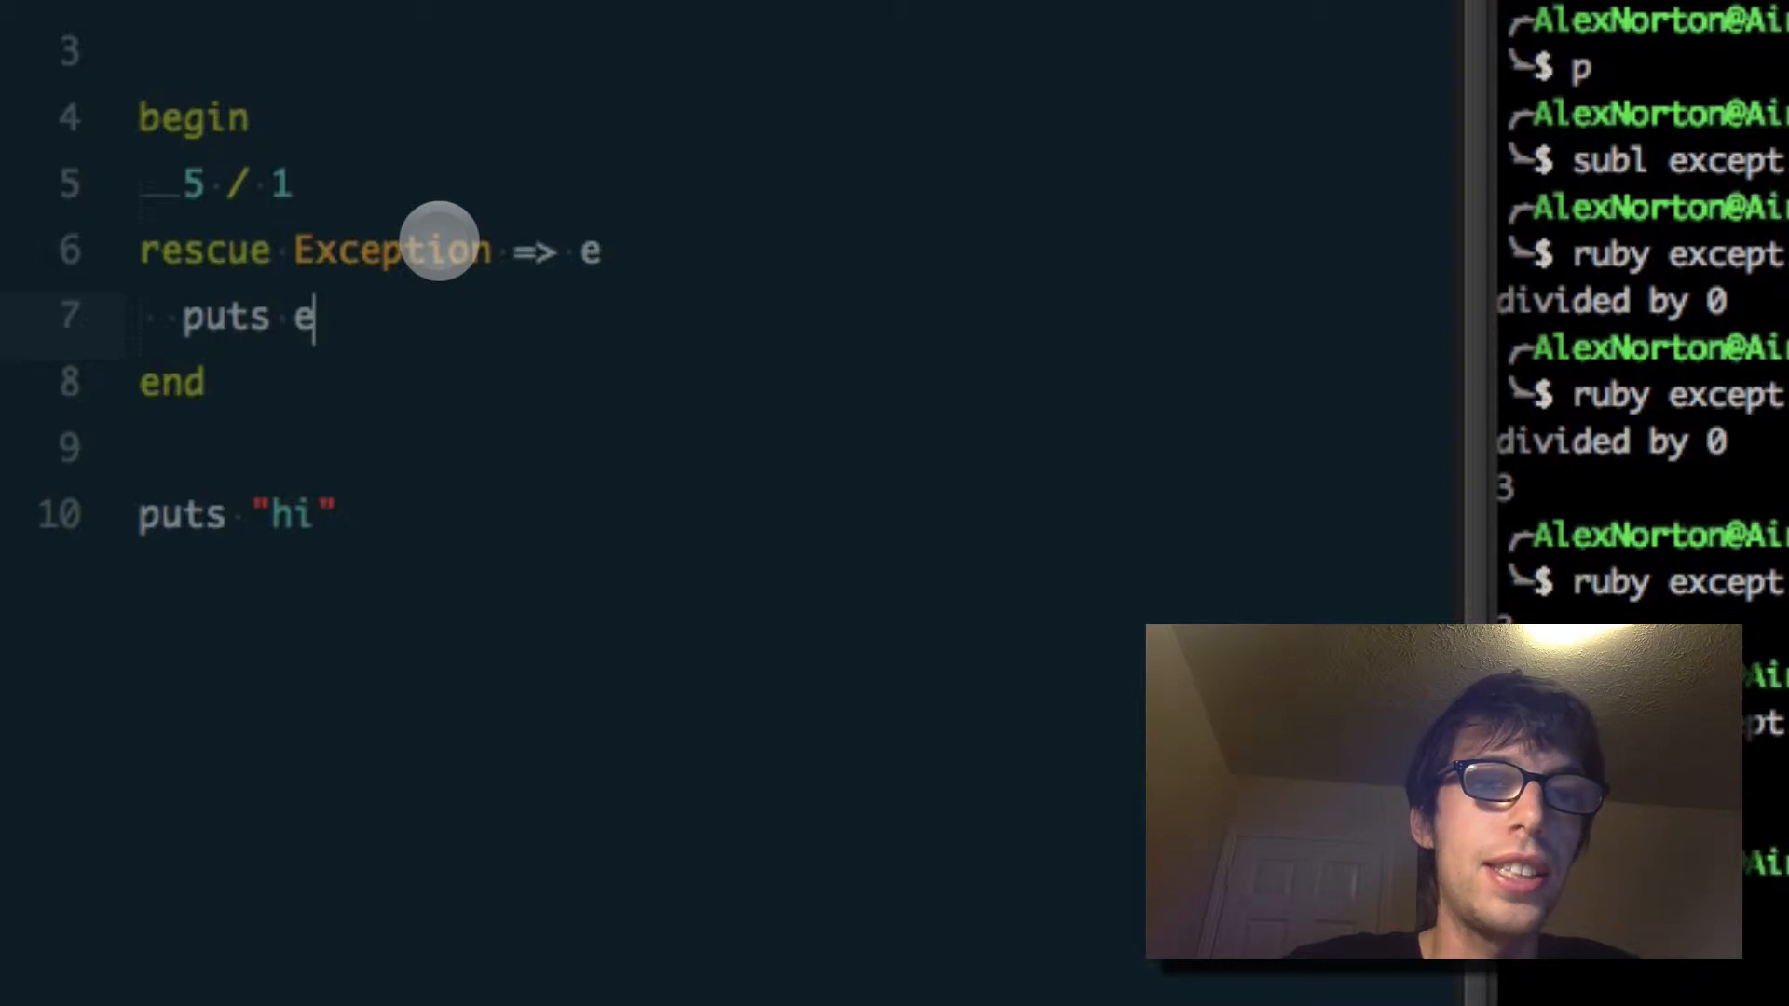
mouse_move(553, 247)
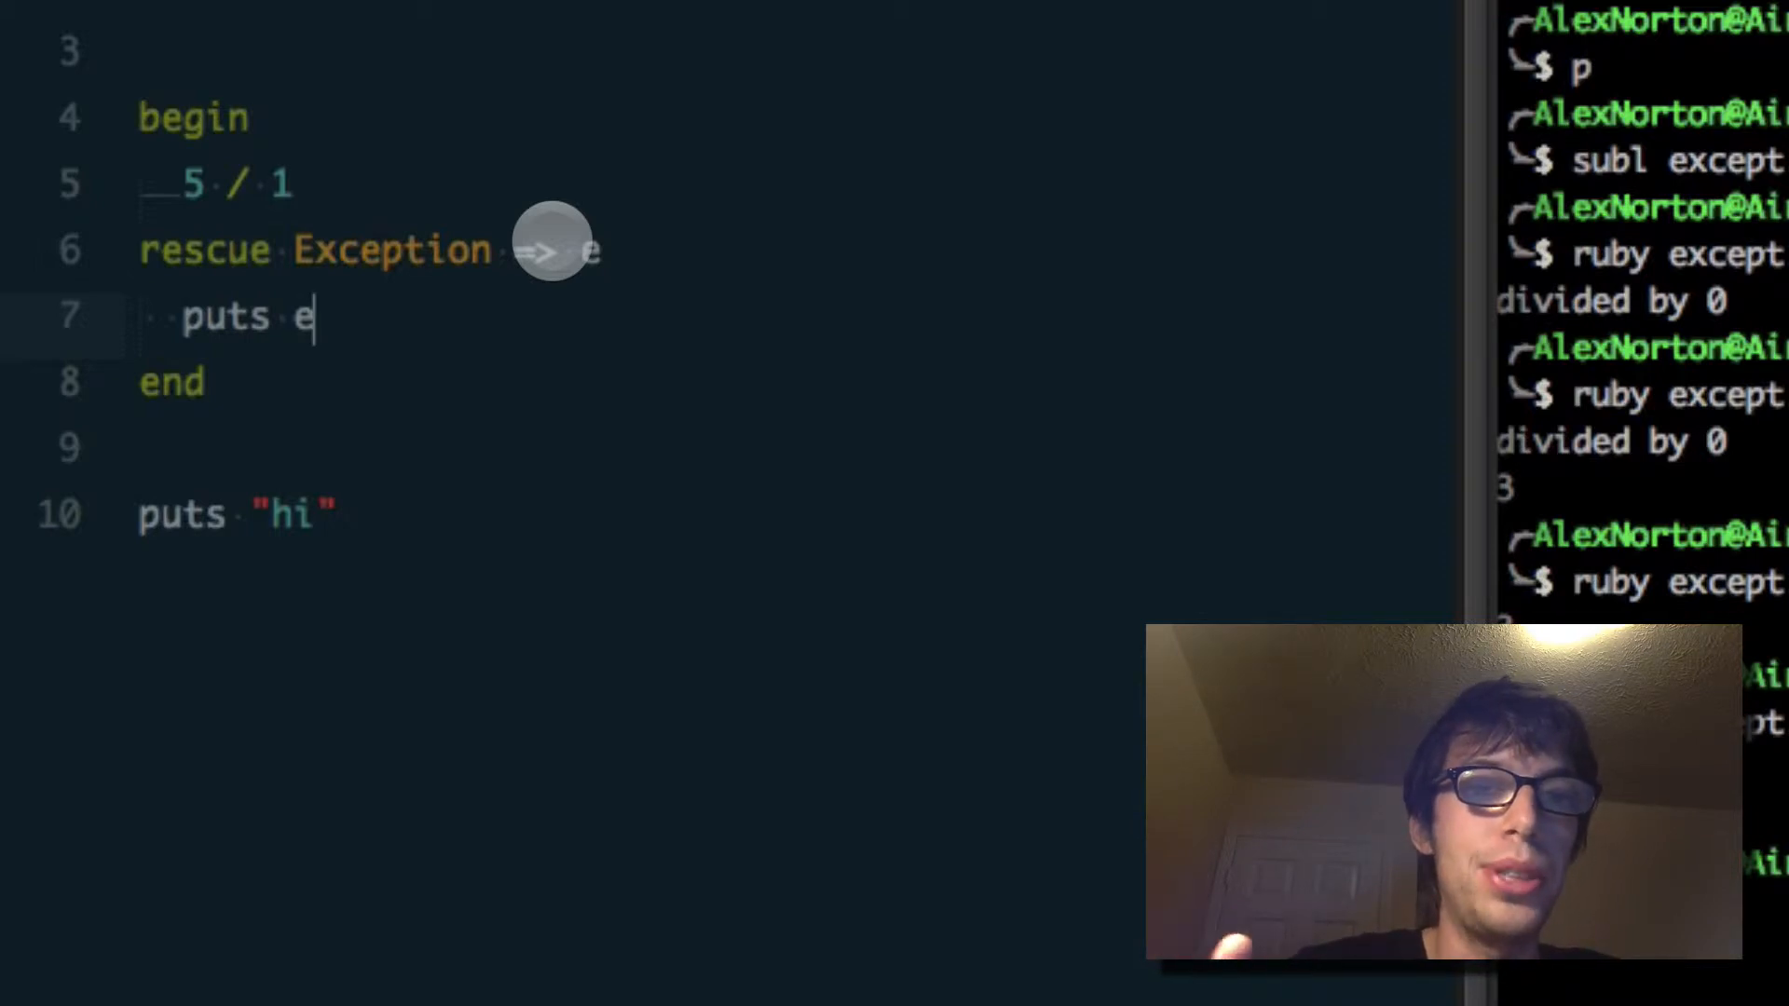
mouse_move(399, 295)
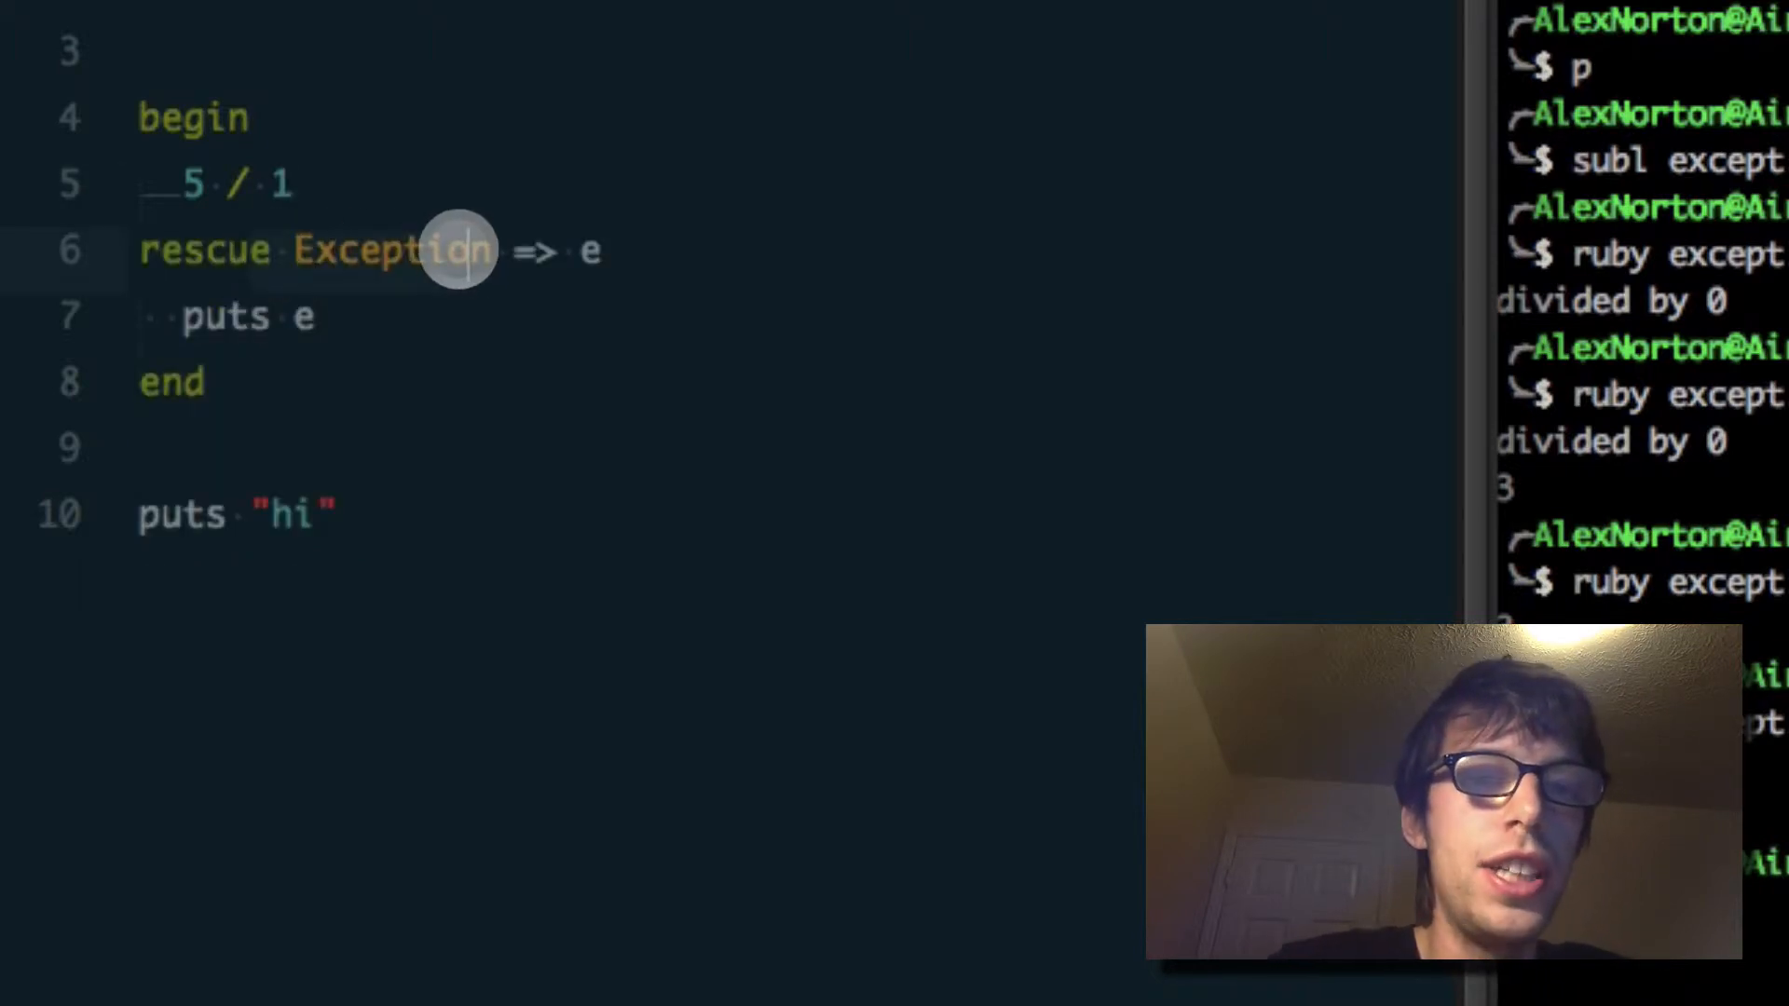
mouse_move(393, 317)
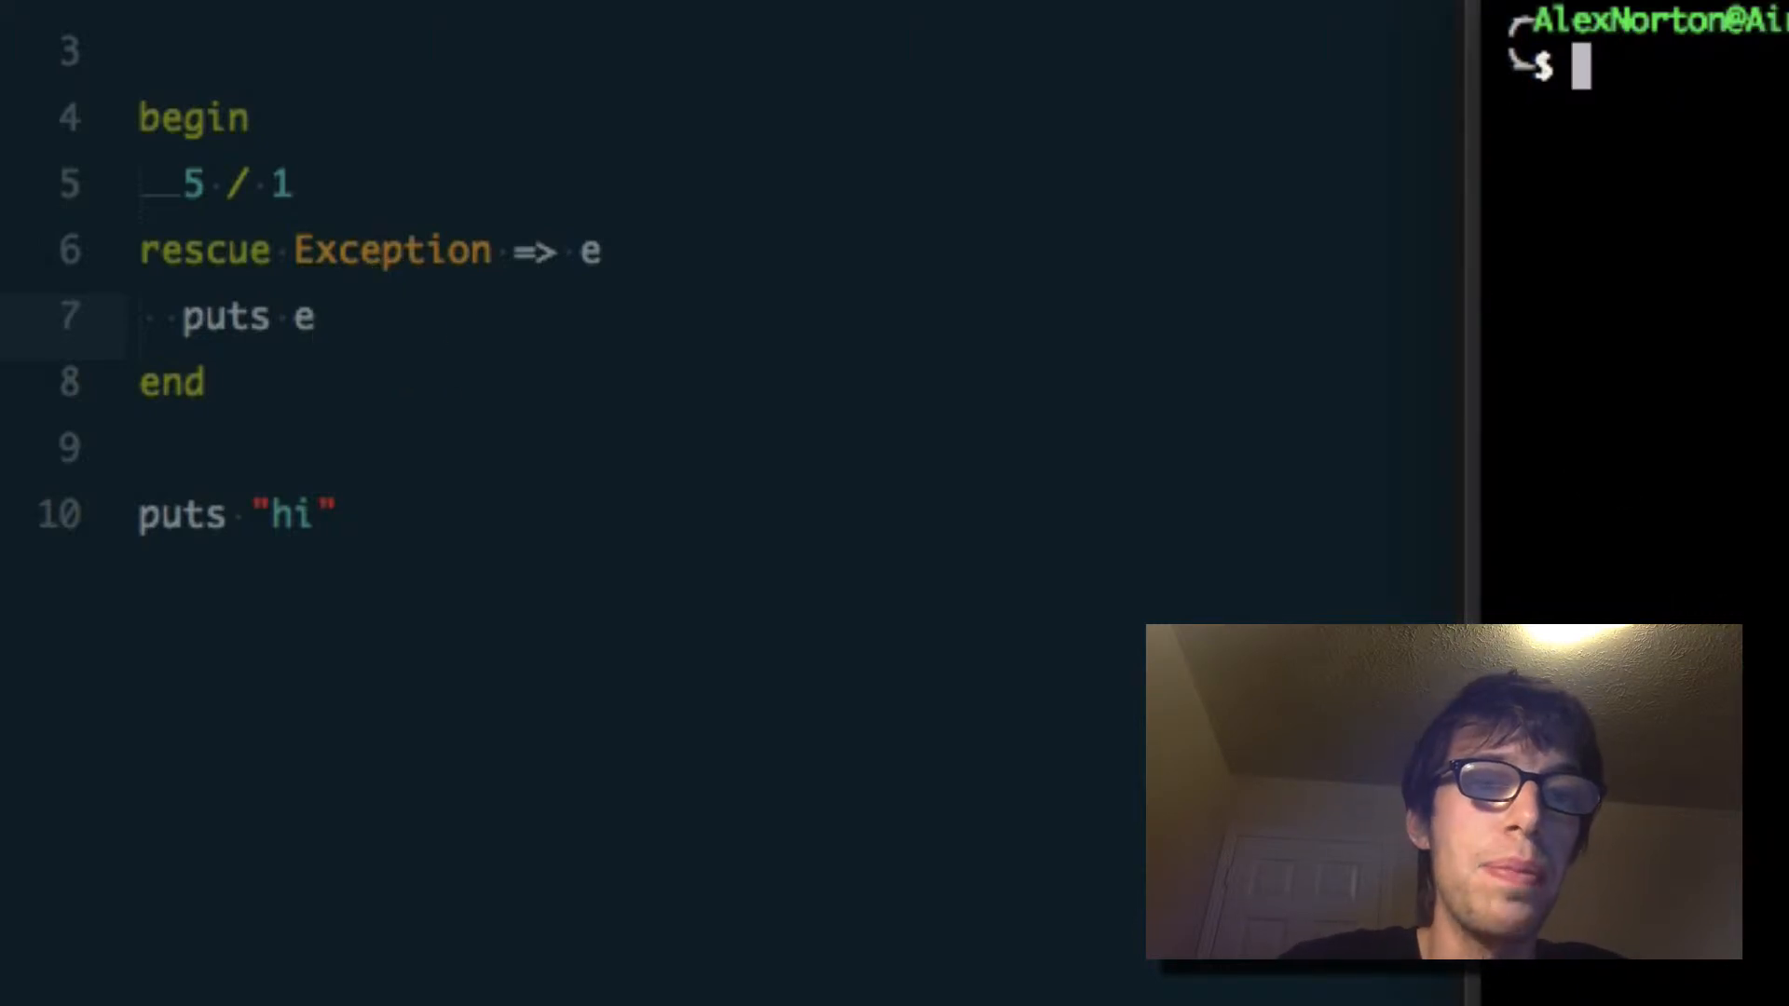
- Run ruby except.rb in Terminal so it prints divided by 0 then hi, dismissing the reminder
left_click(359, 318)
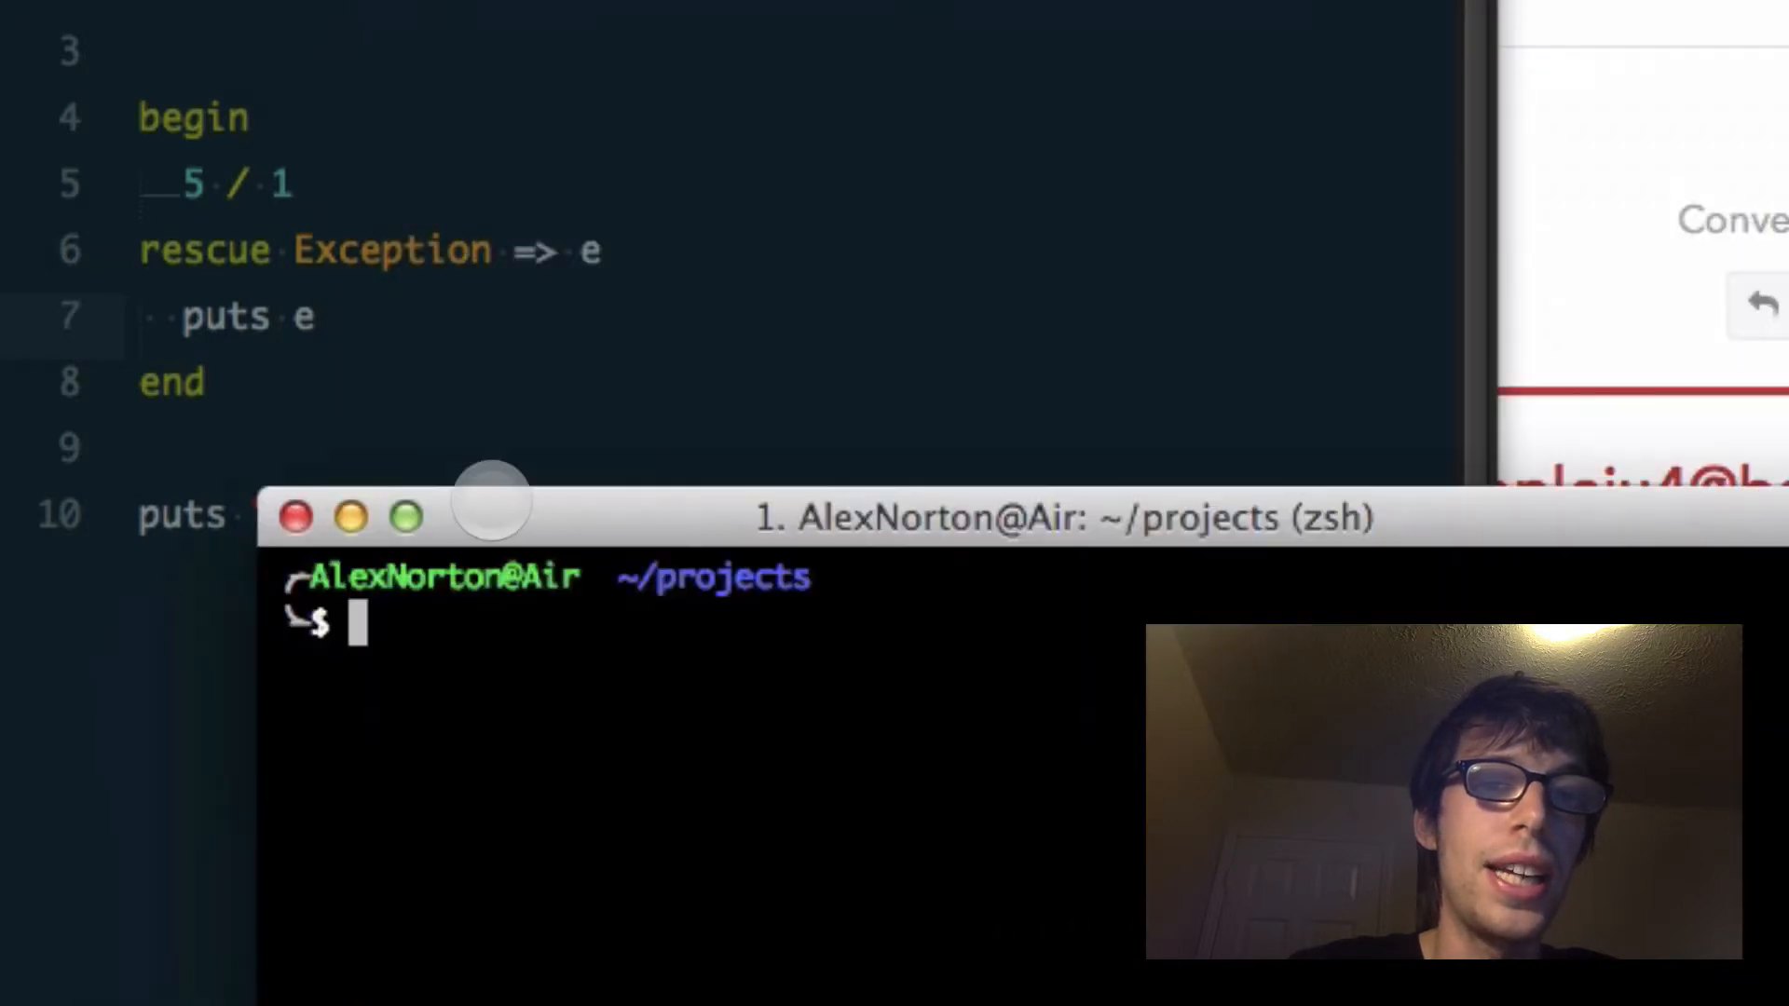
type("ruby except.rb")
left_click(794, 184)
type("0")
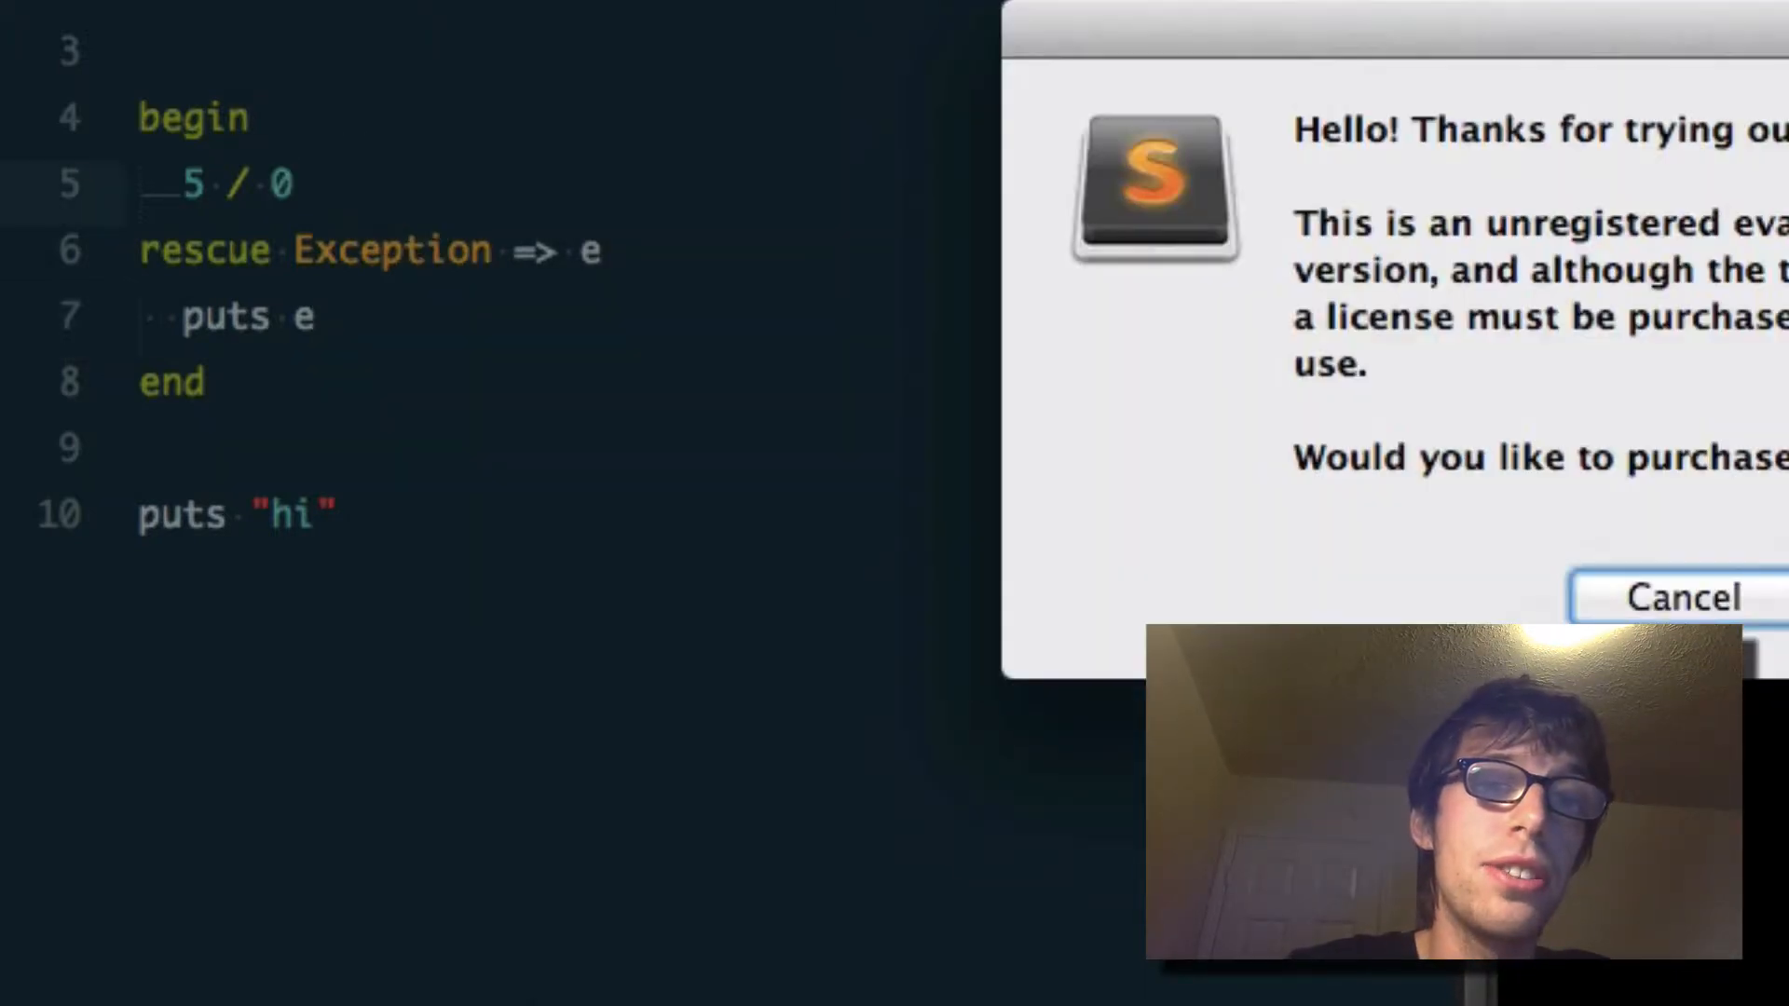
left_click(1679, 596)
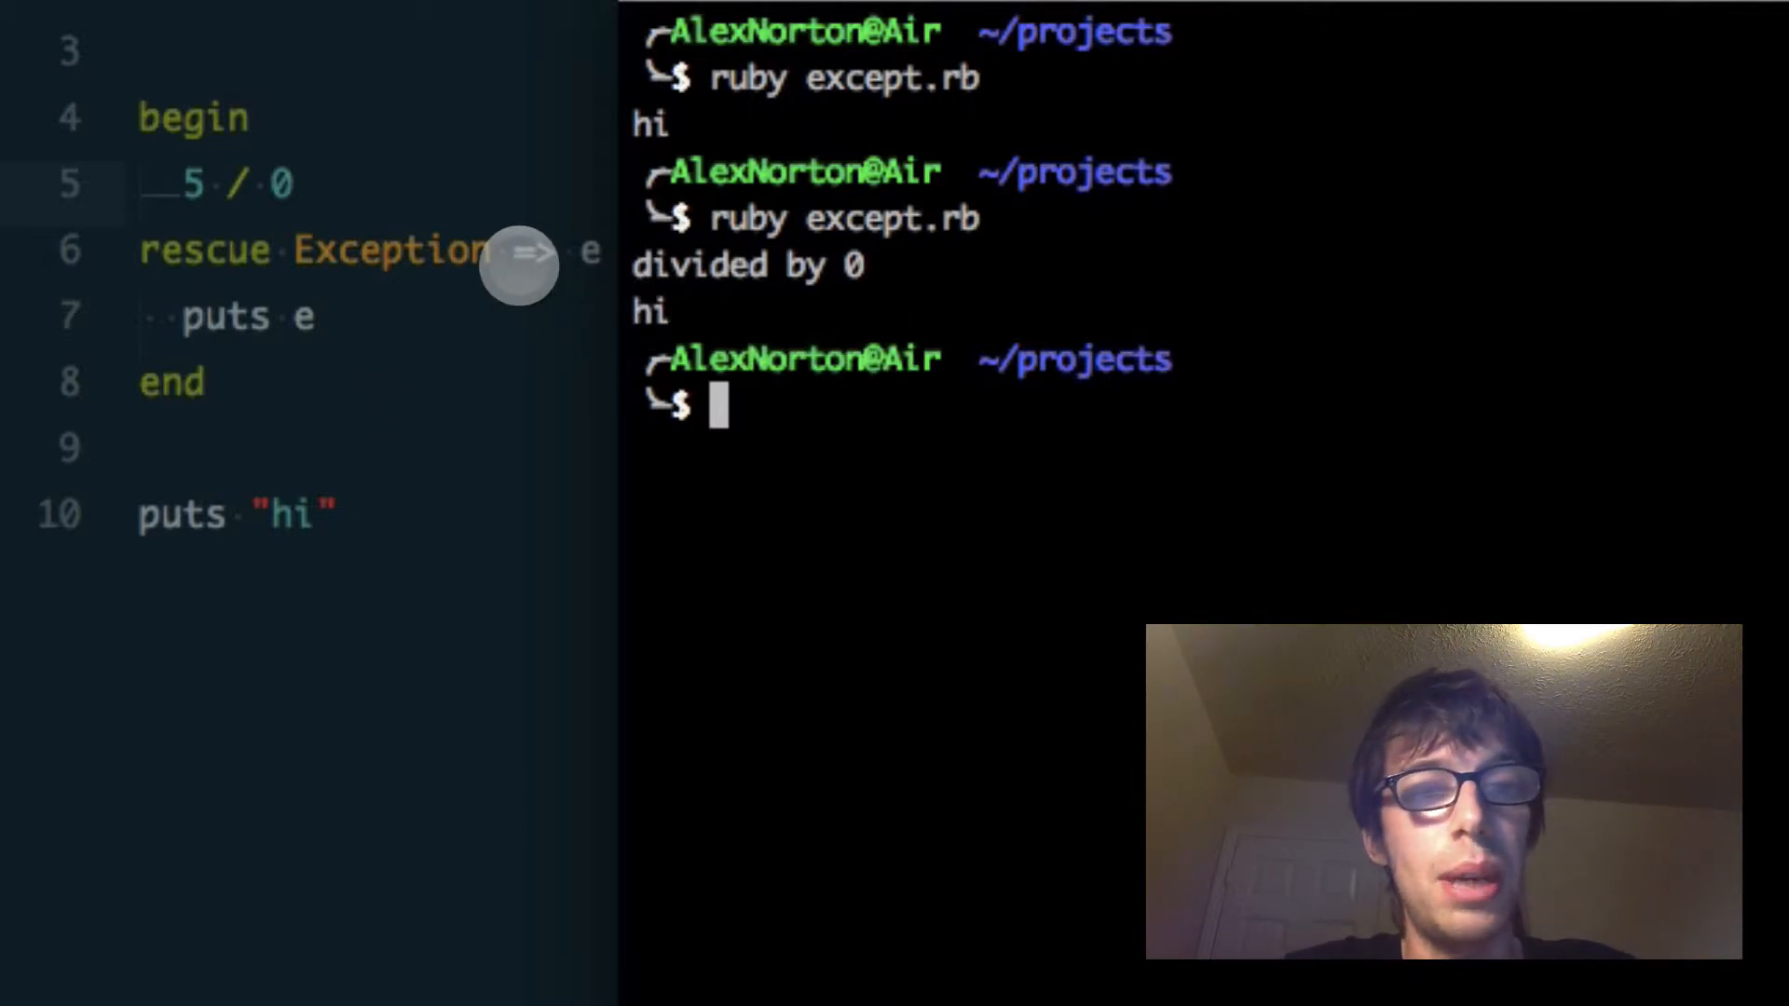
mouse_move(343, 715)
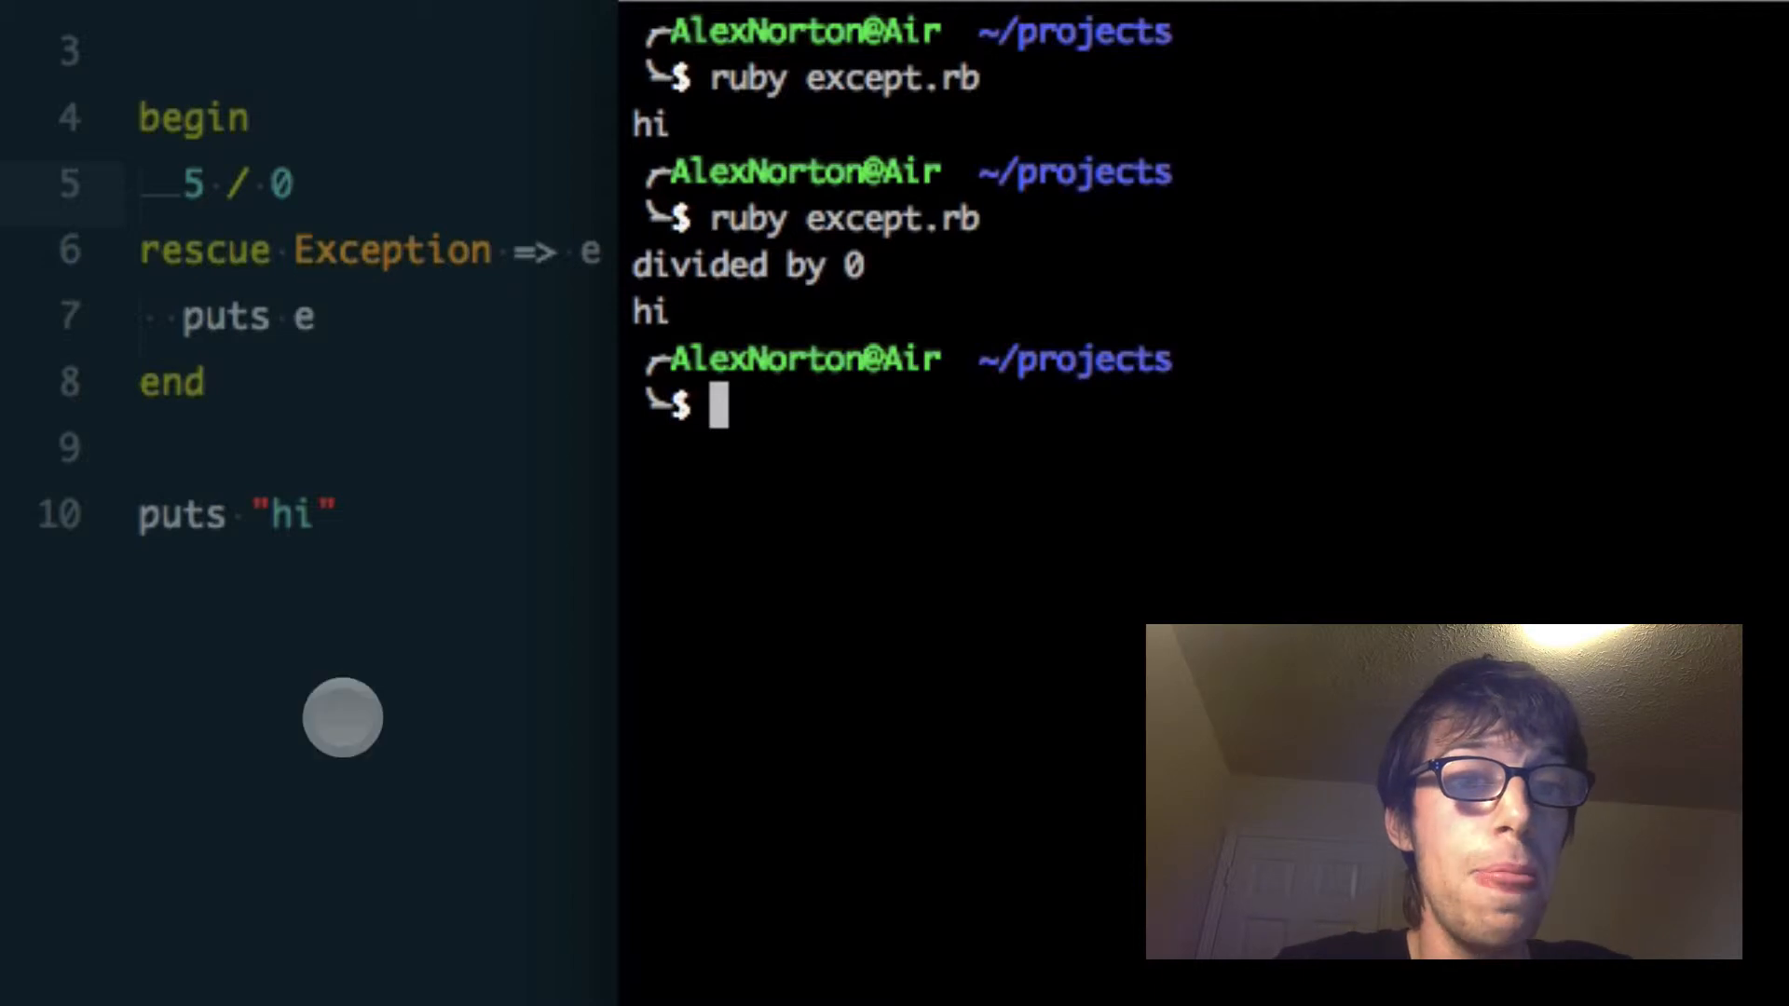
mouse_move(386, 464)
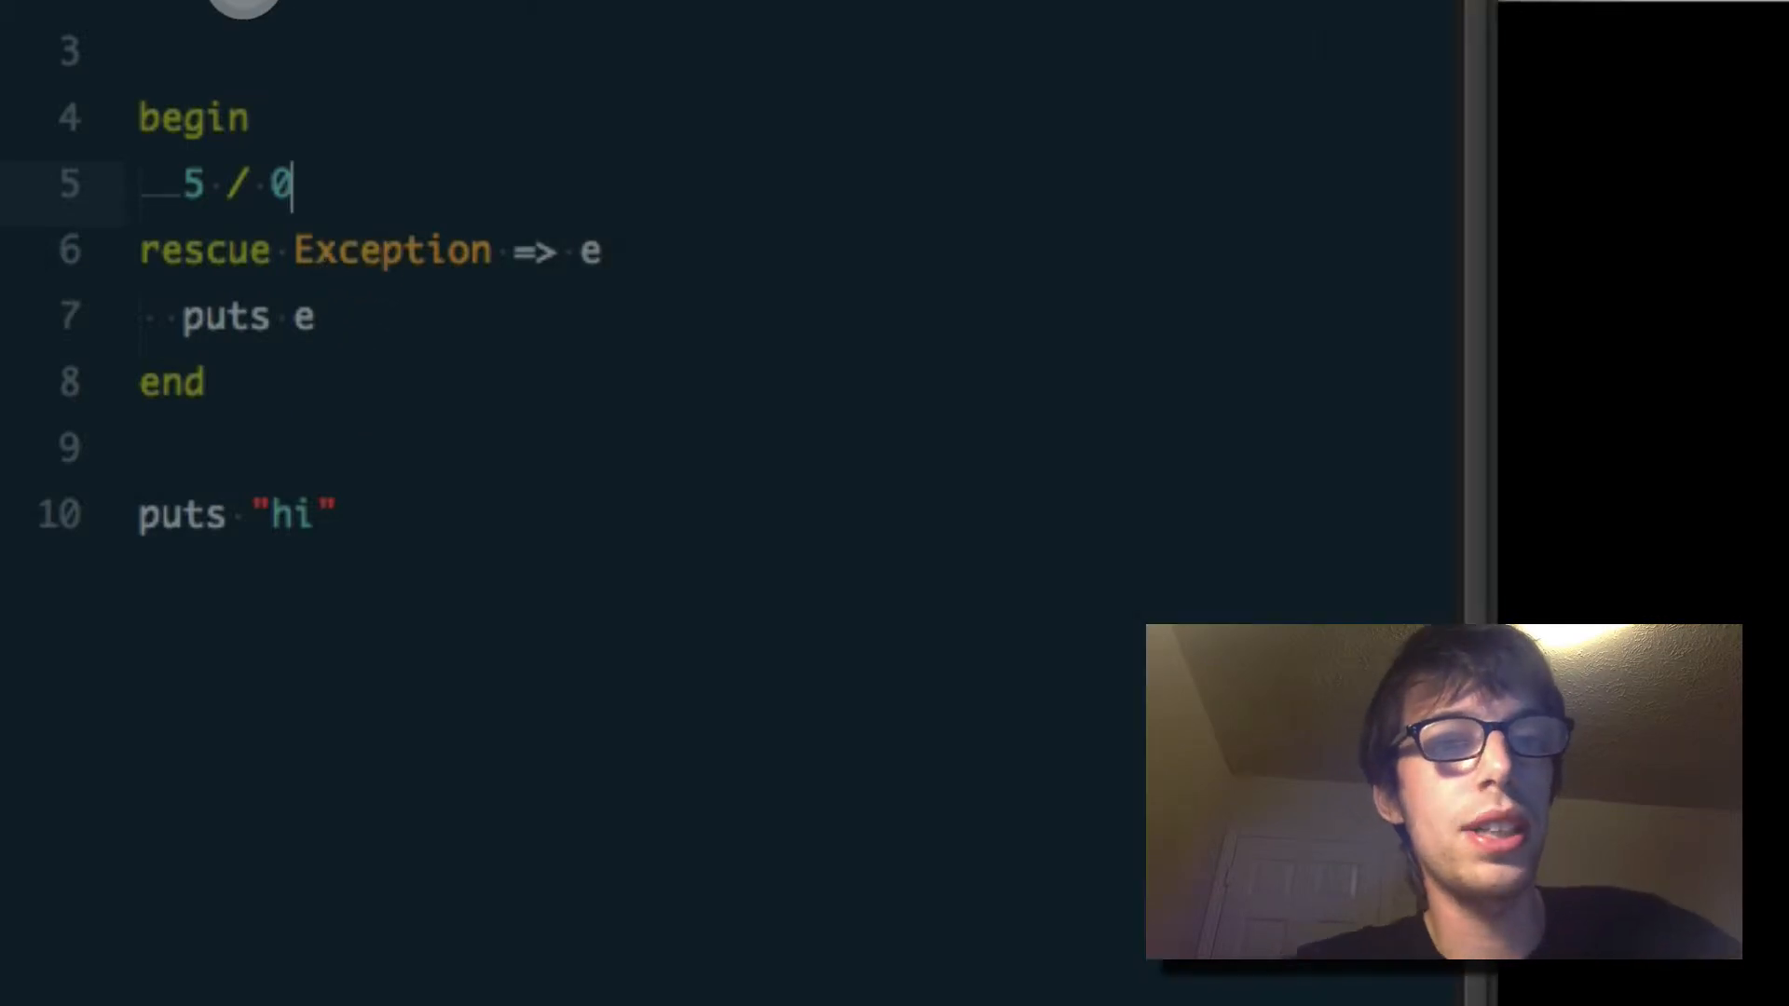
- Write a = 0, divide 5 by a, and rescue with a = 1 and retry
type("a = 0")
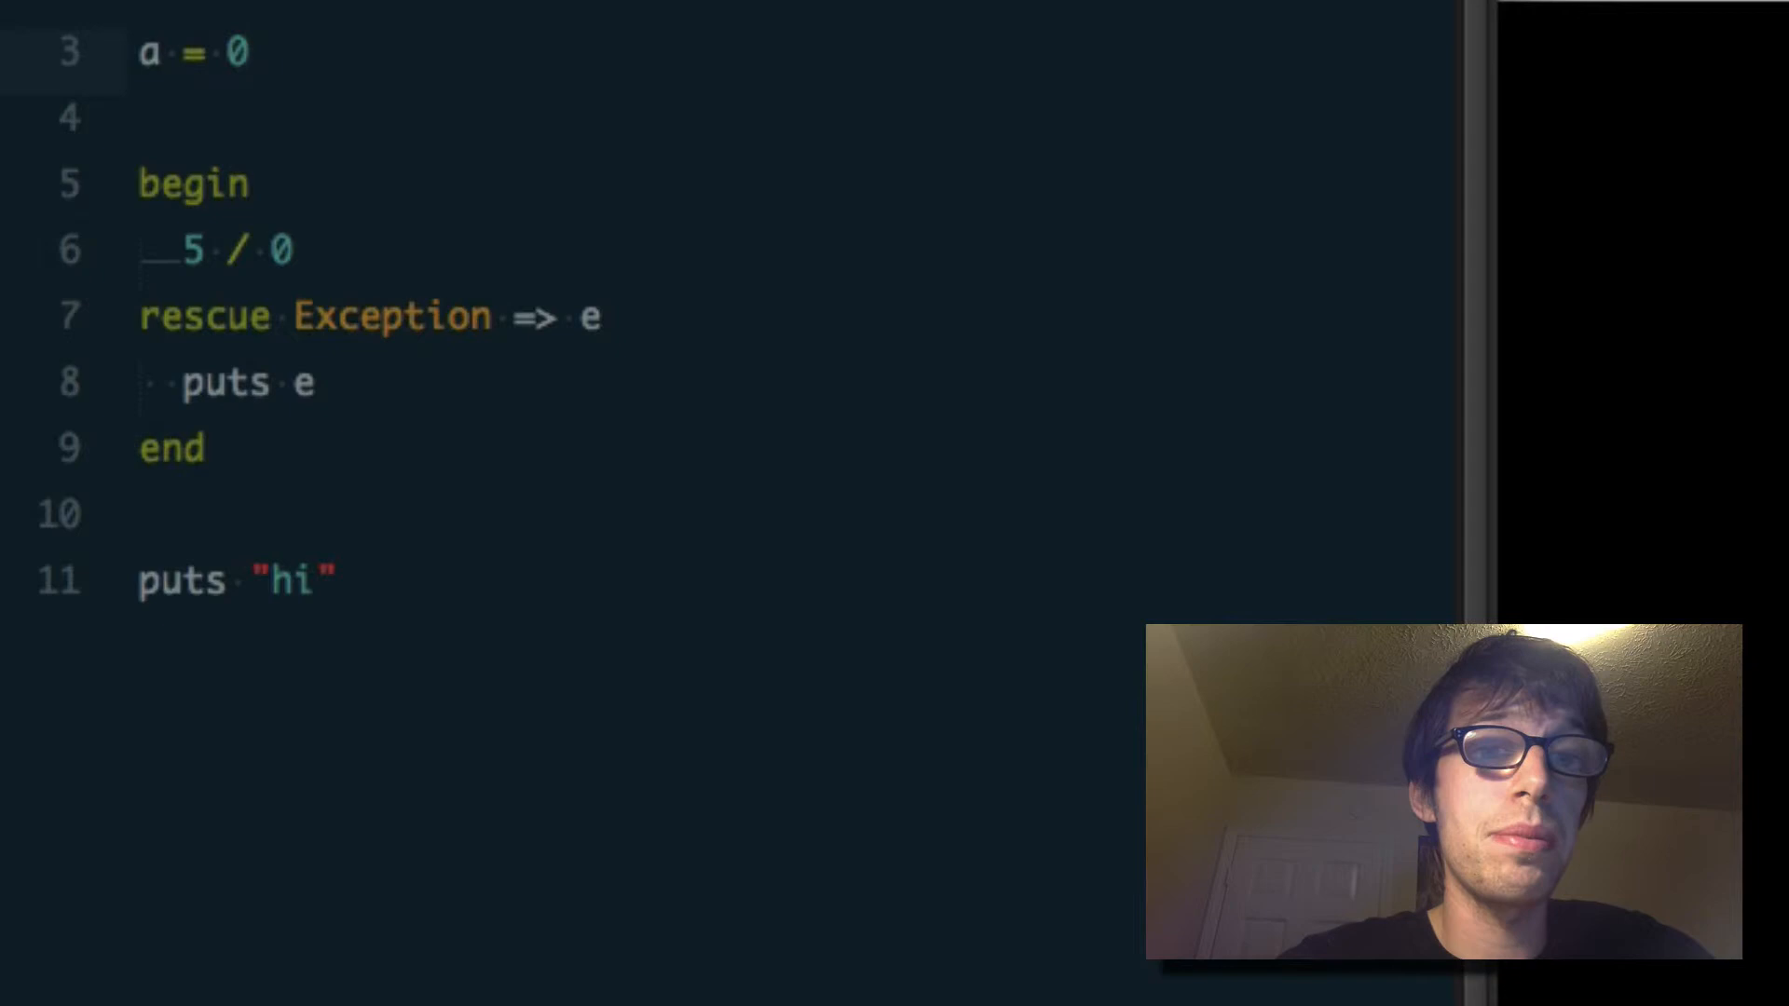
type("a")
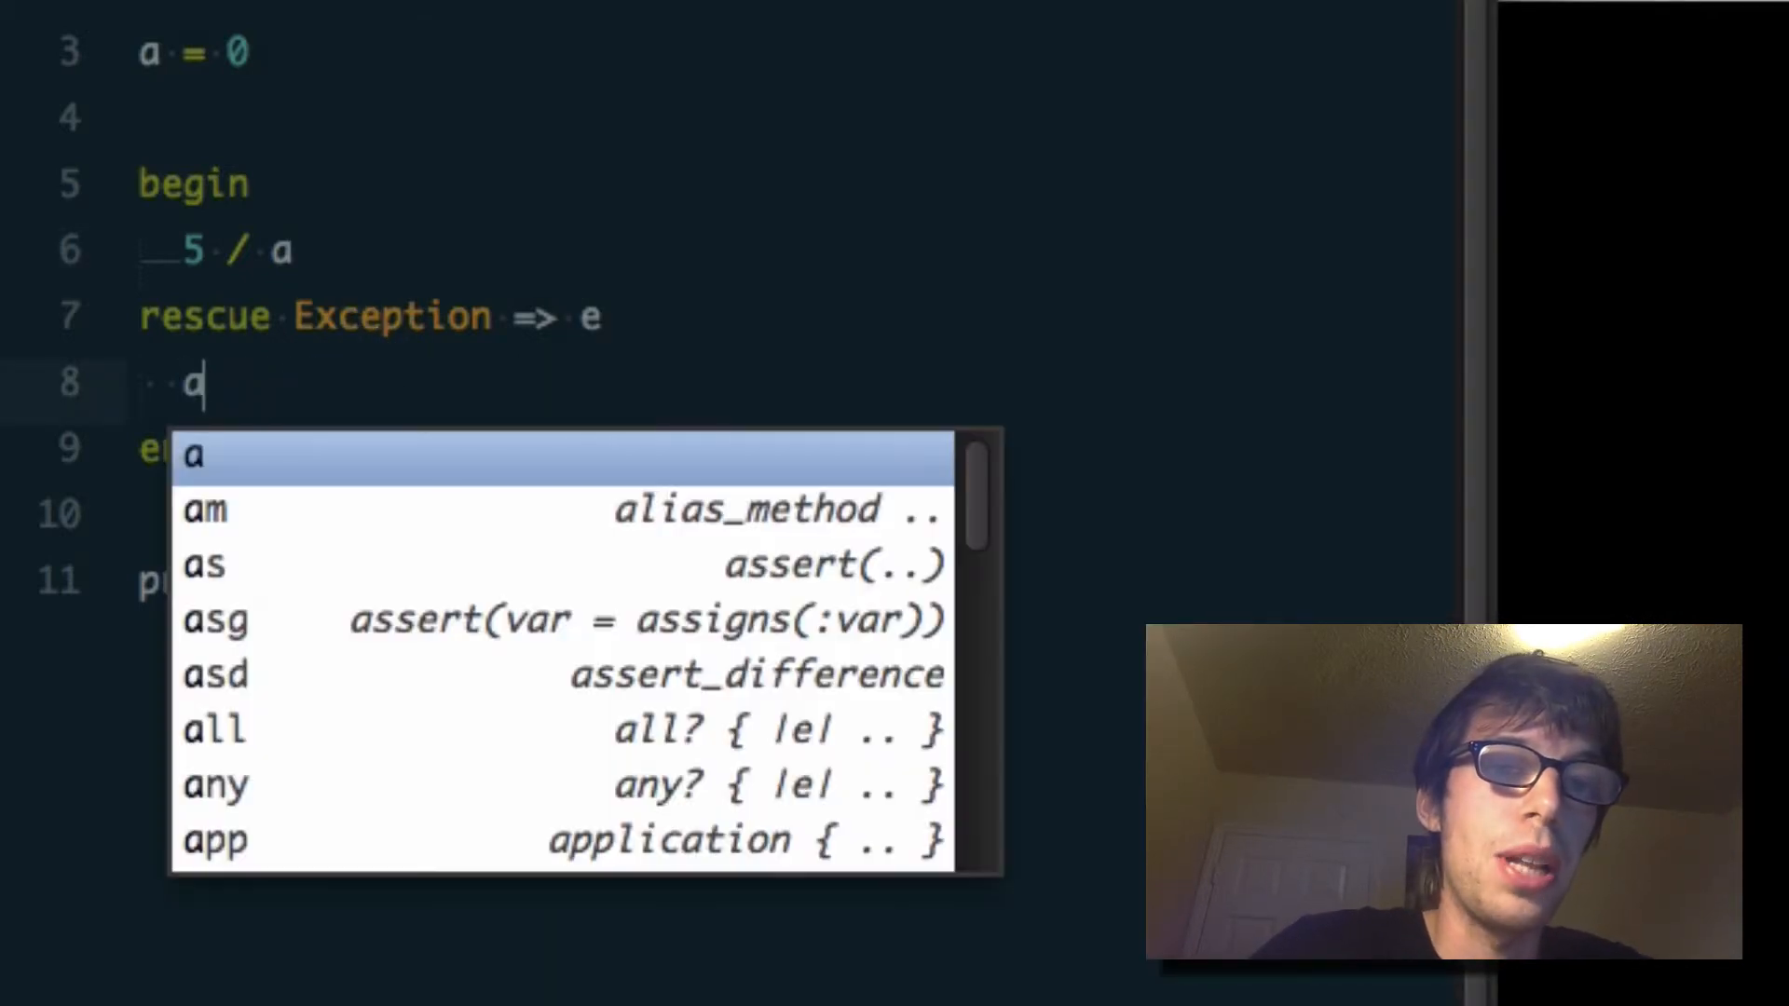
type("= 1")
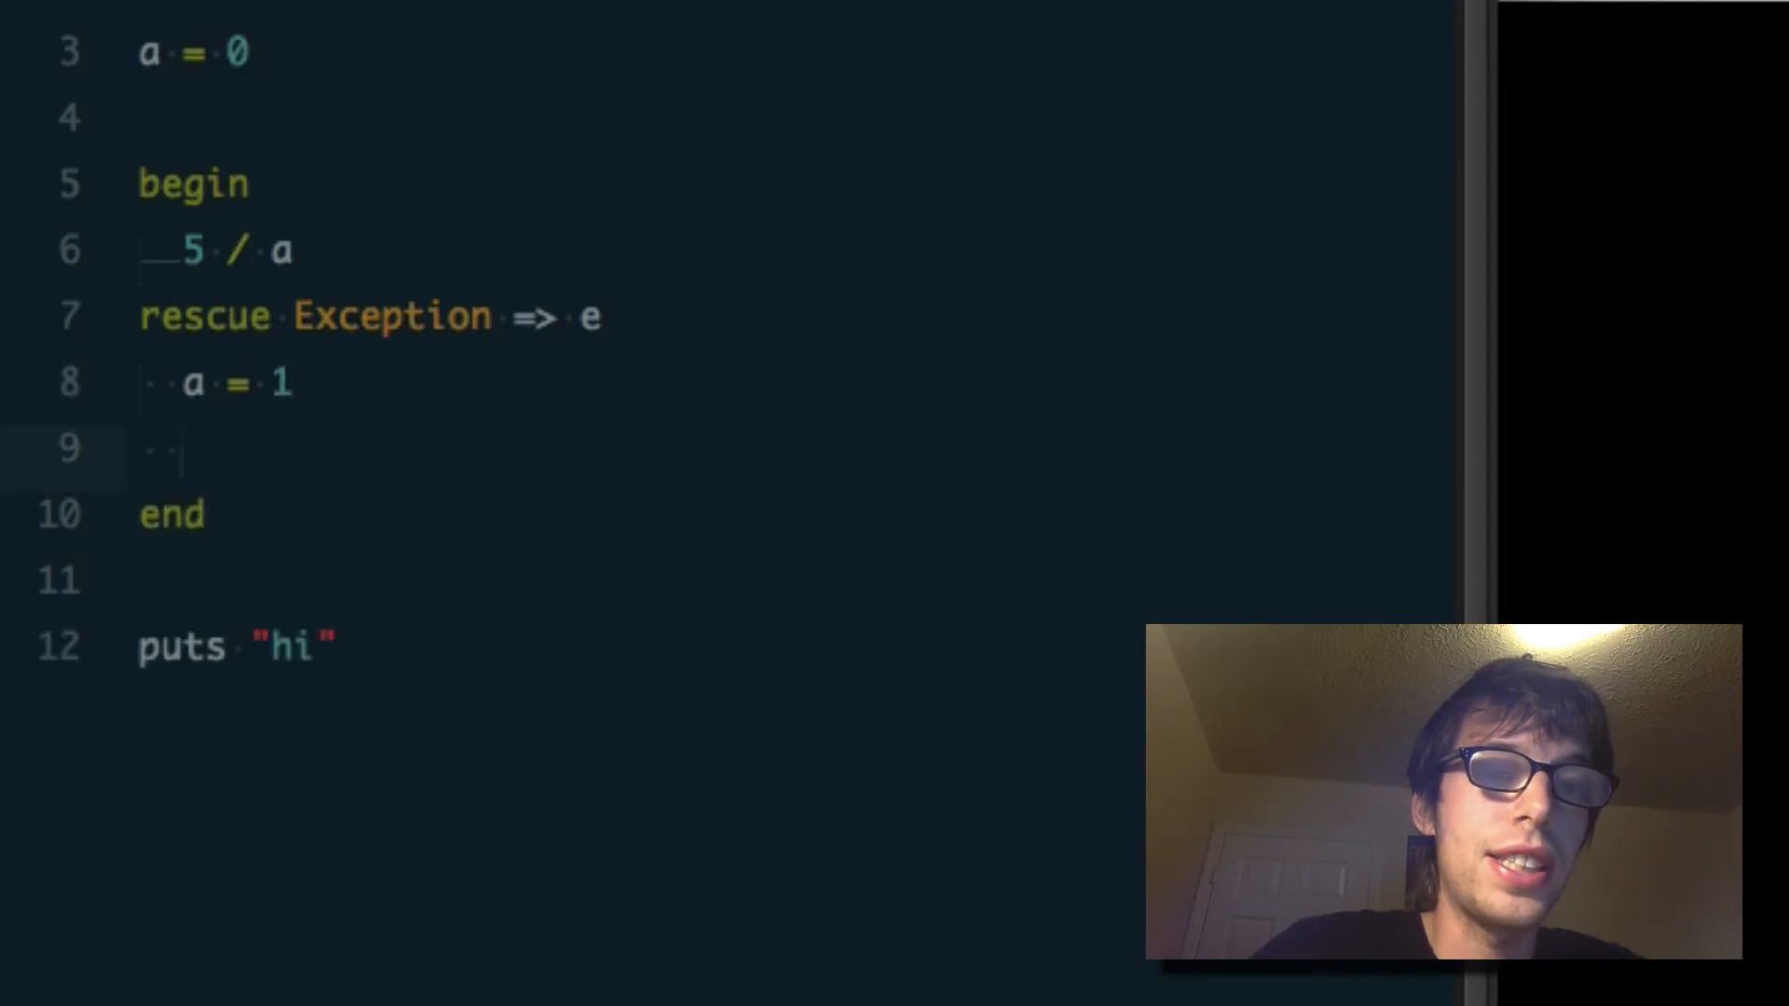
type("retry")
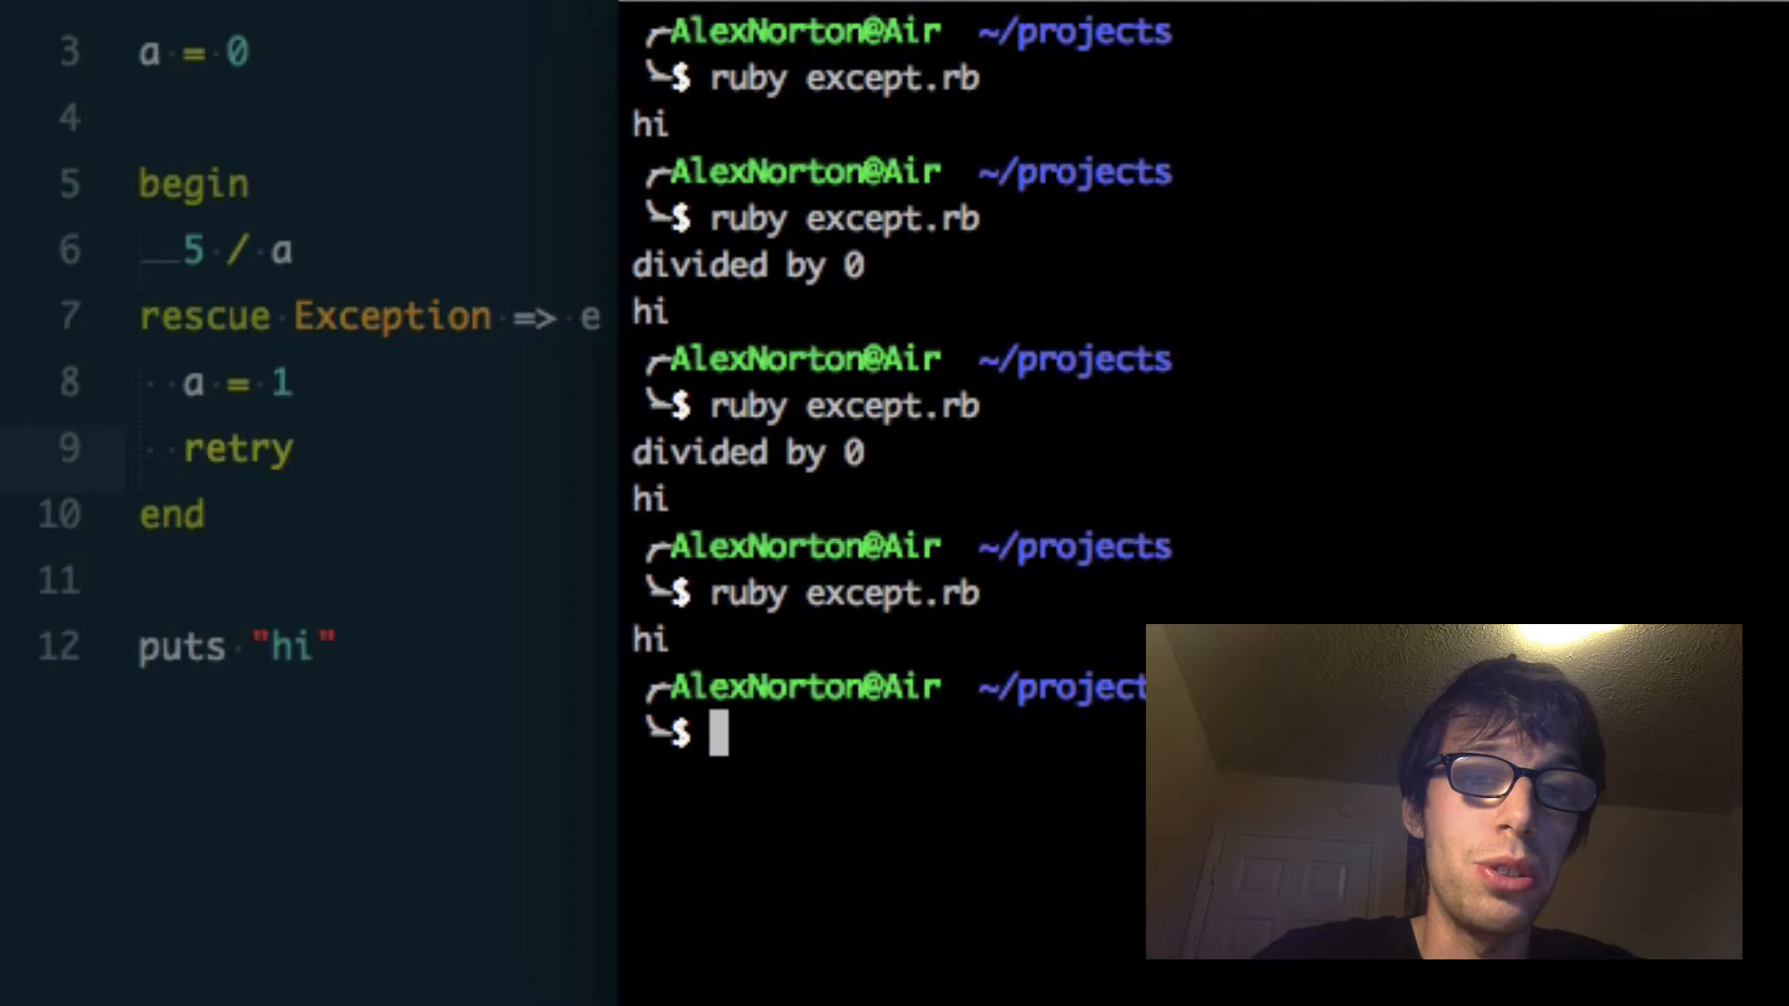
left_click(360, 395)
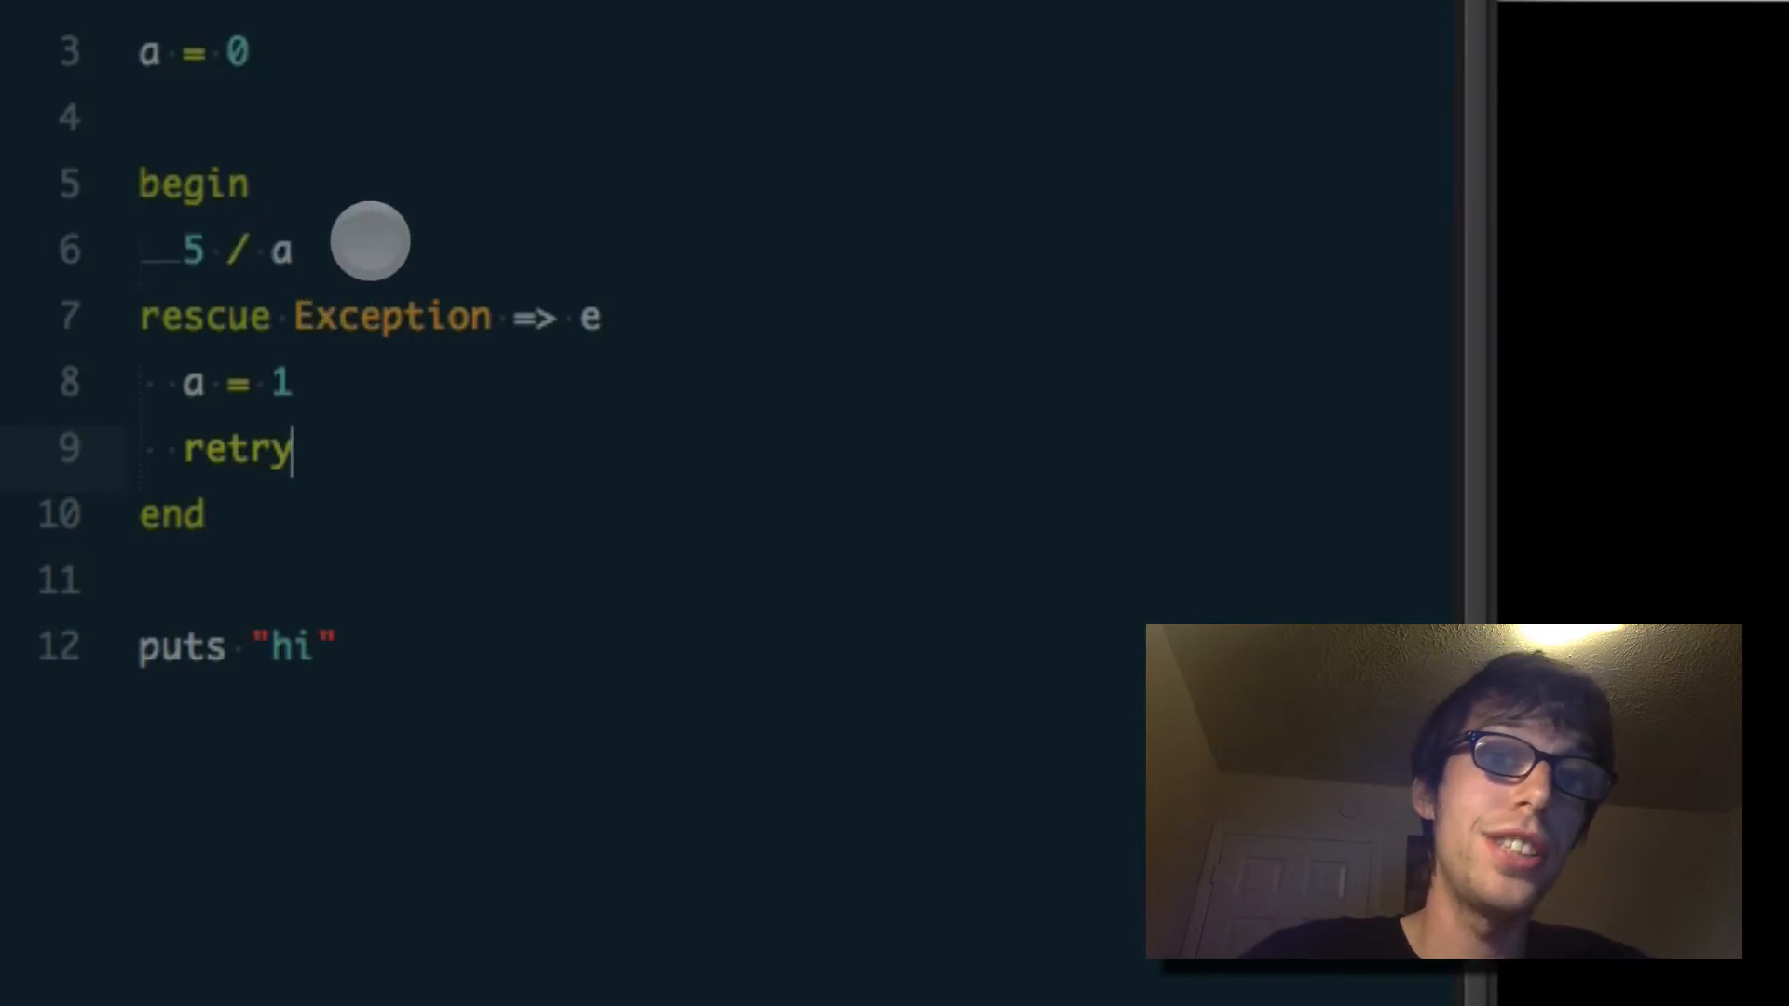
mouse_move(429, 331)
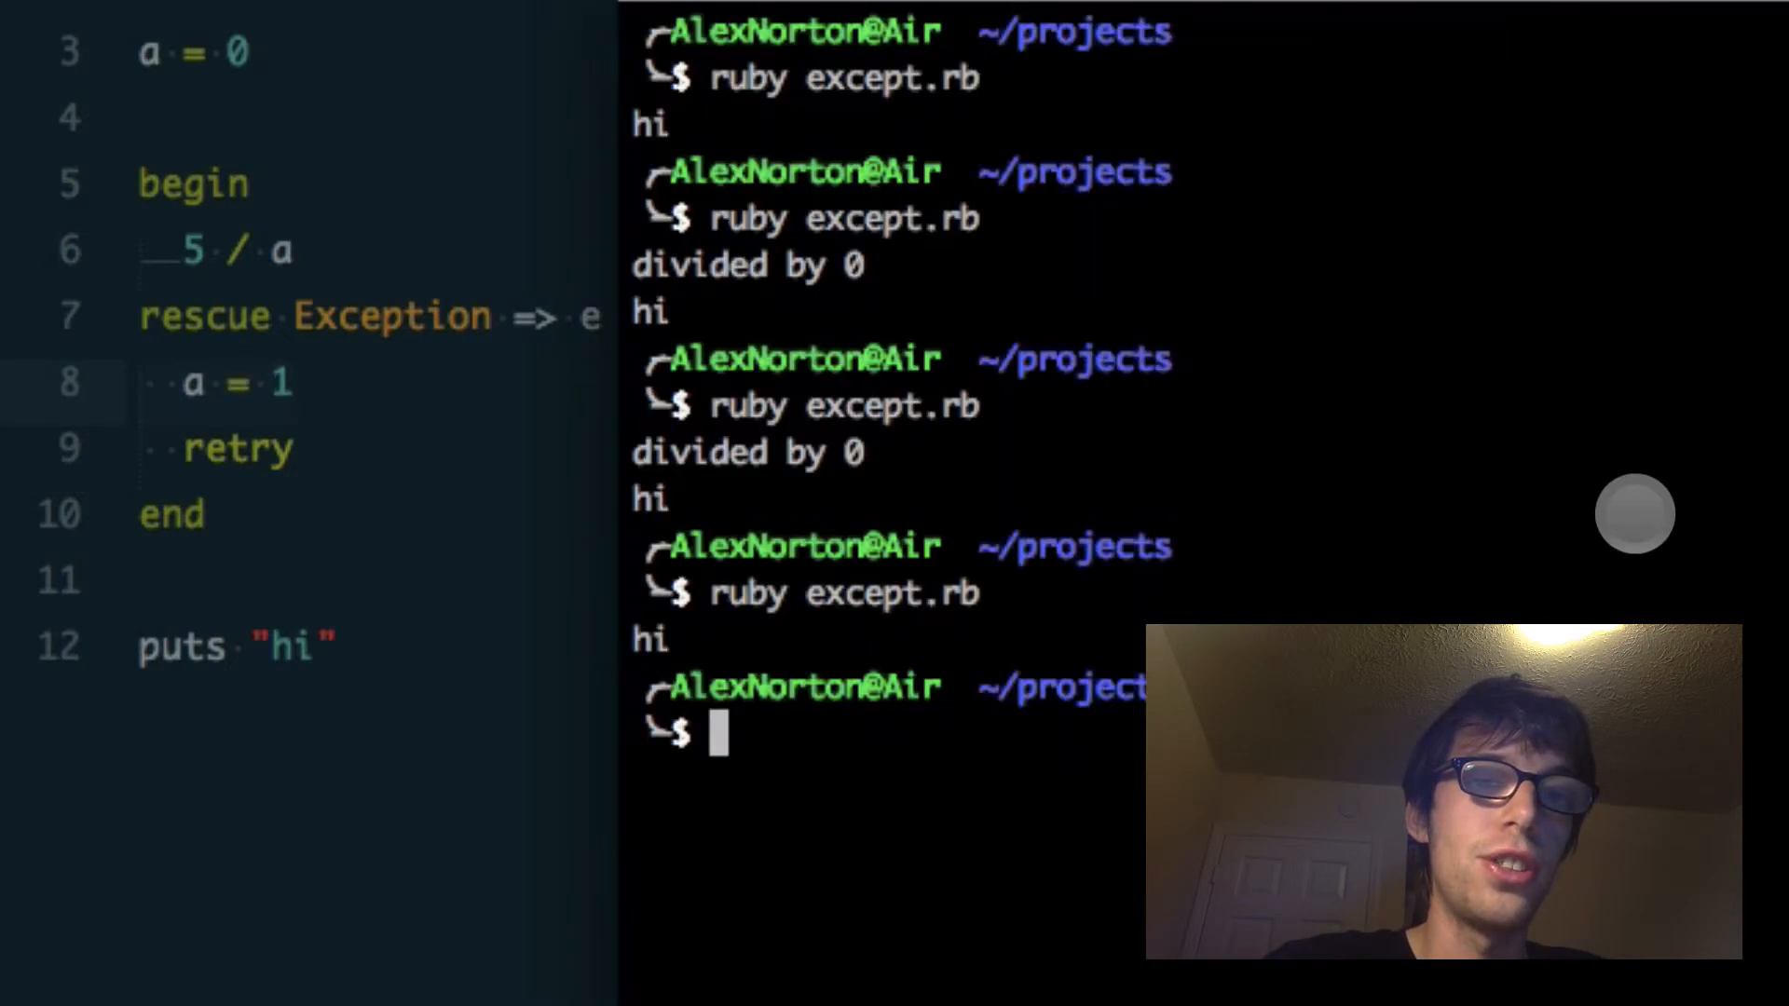
mouse_move(453, 576)
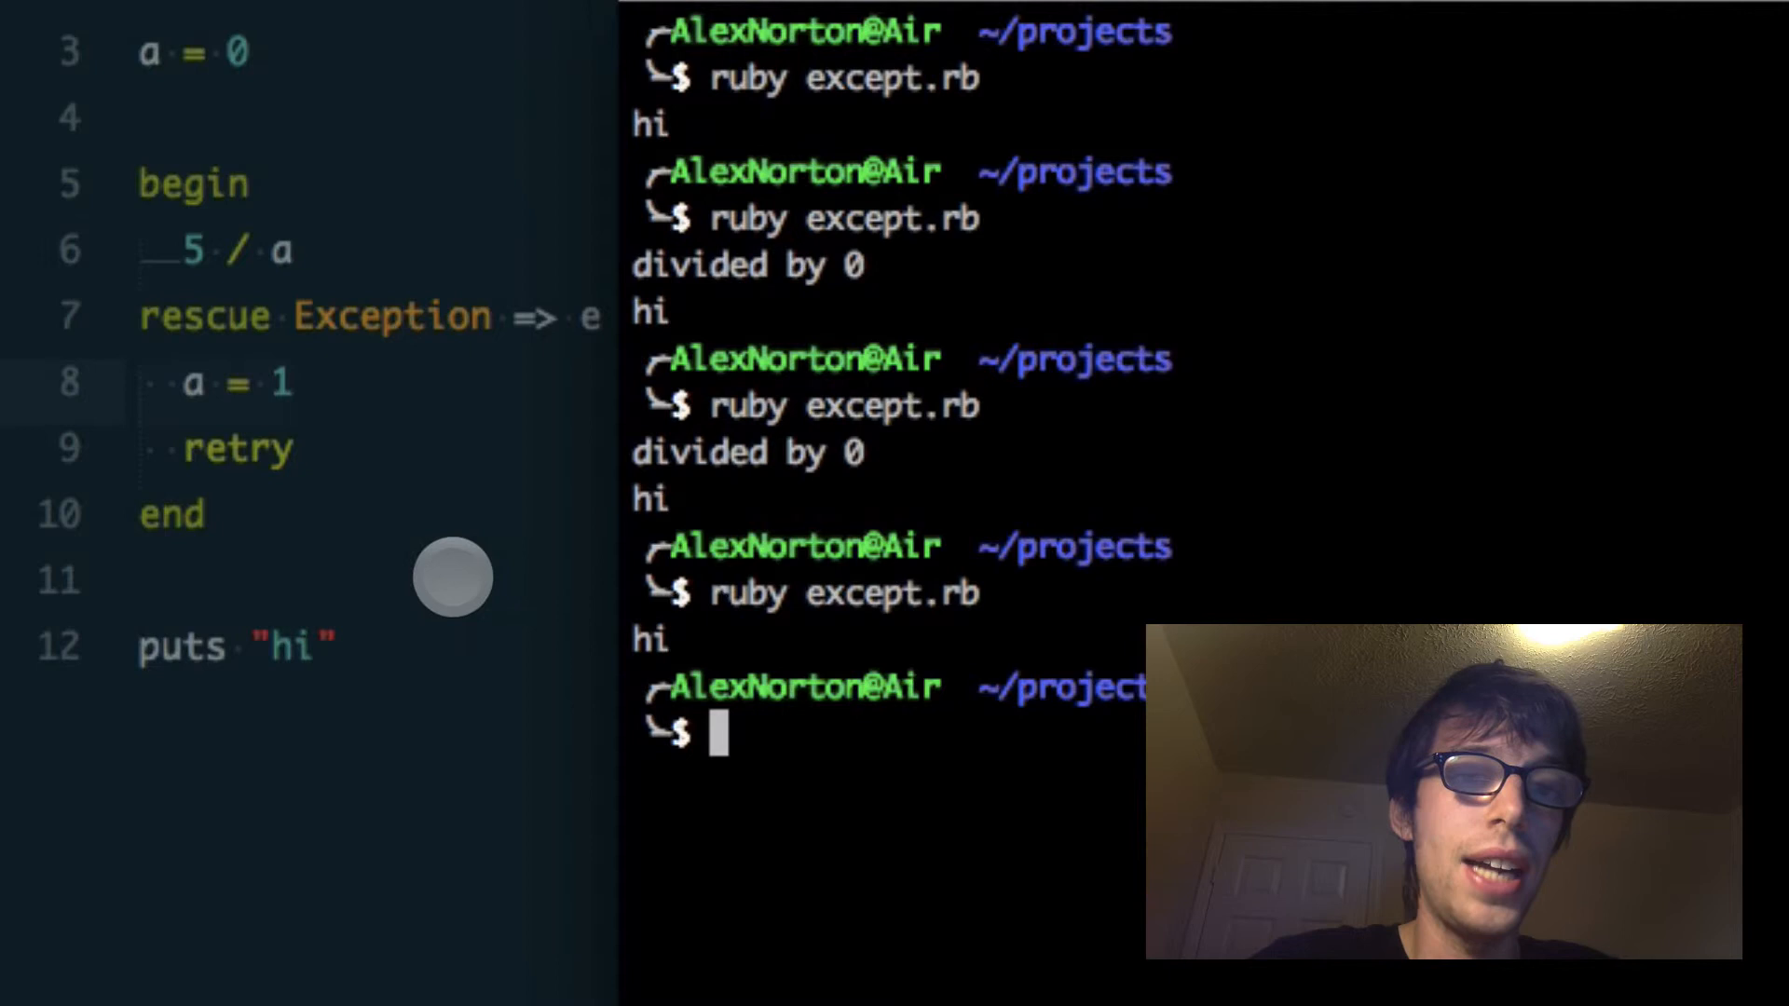
mouse_move(333, 440)
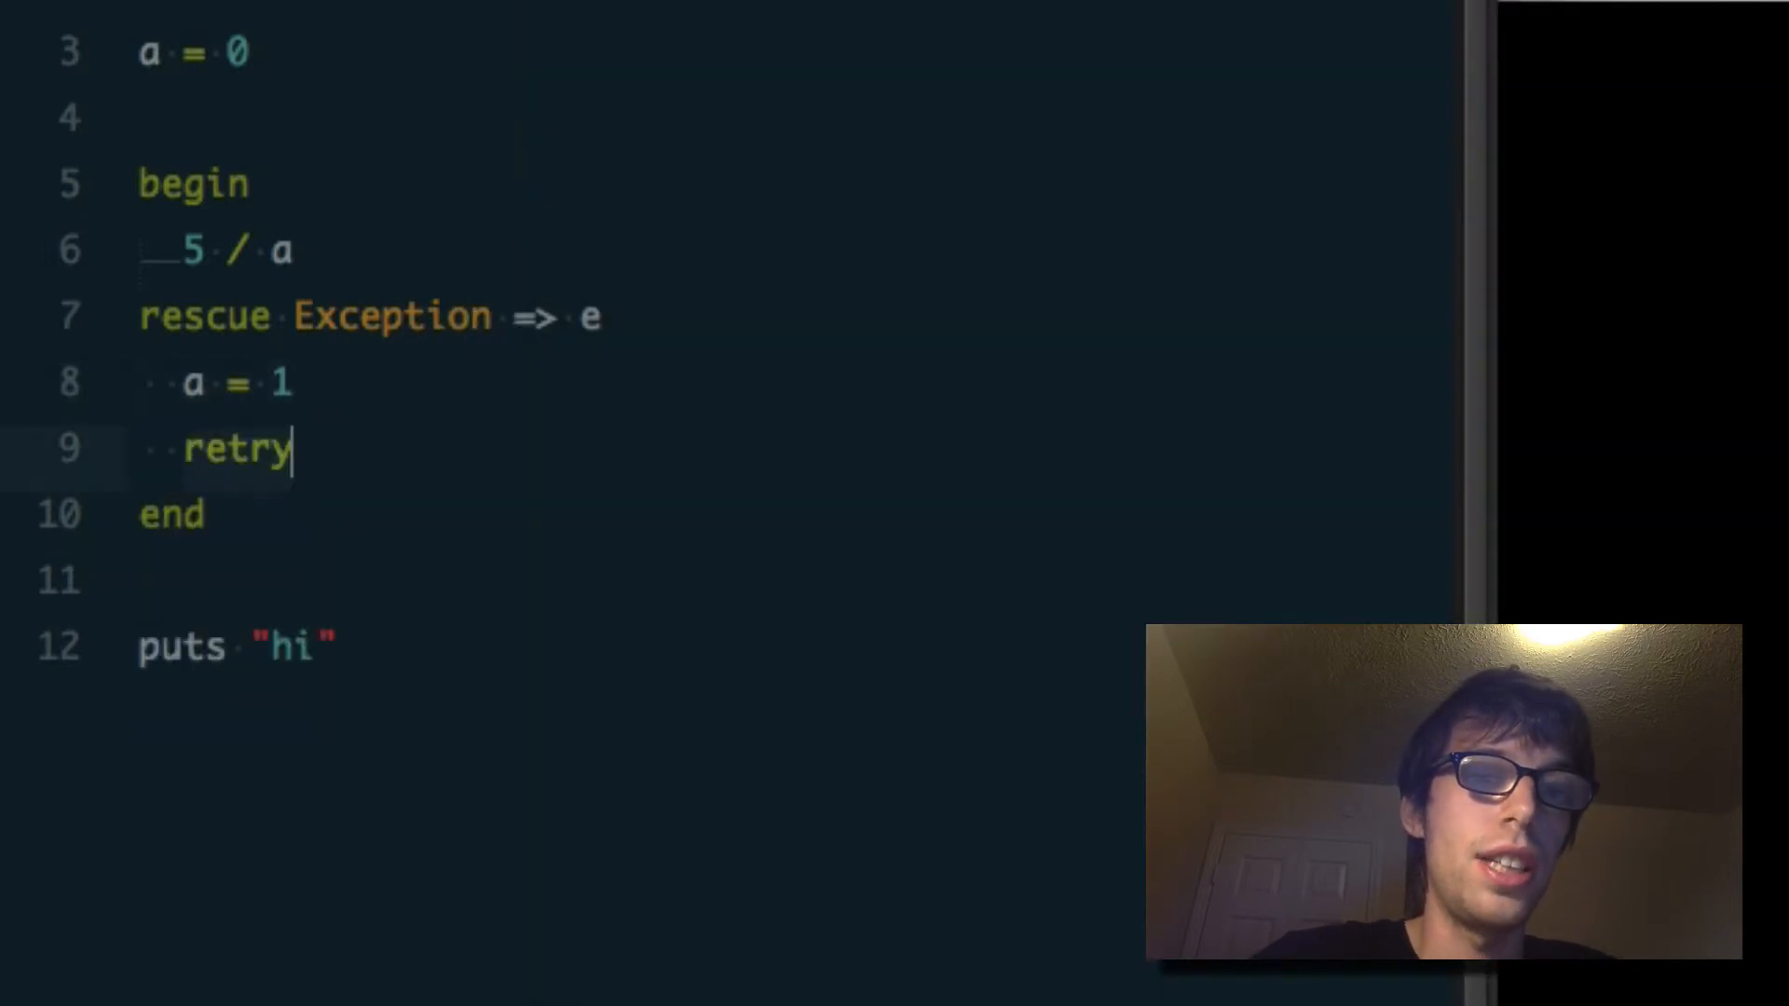
- Add a puts e line after retry inside the rescue clause
type("puts \"\"")
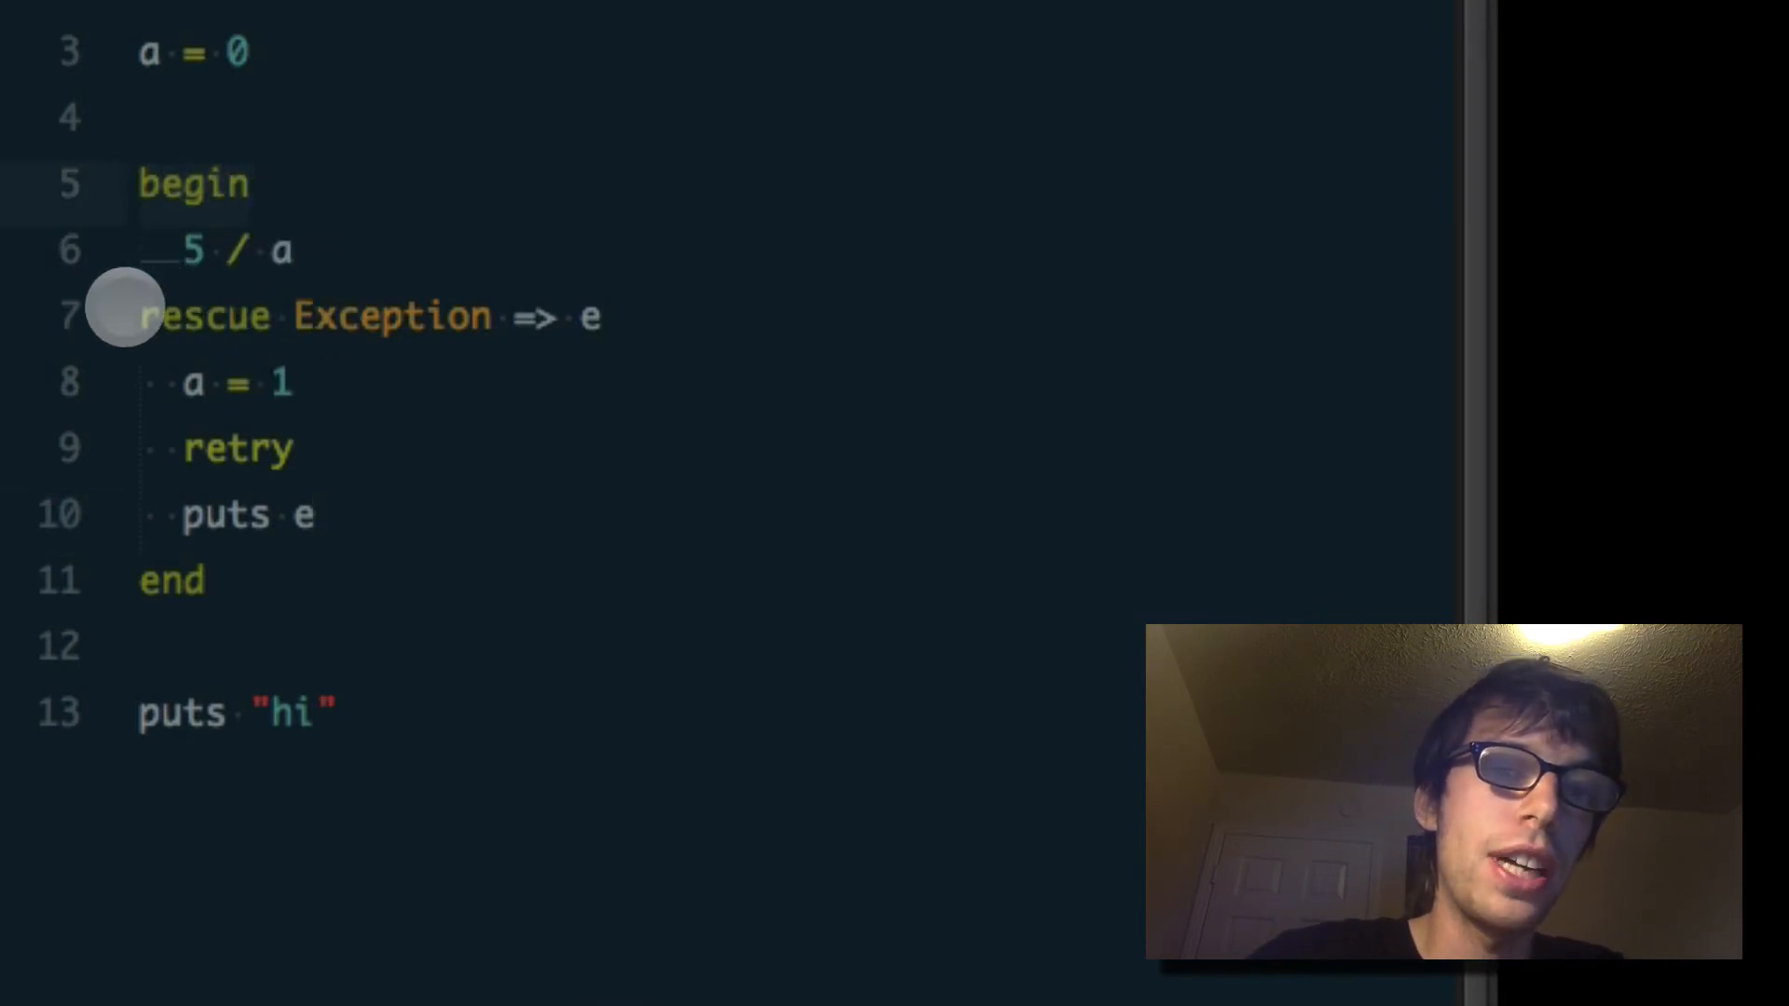
mouse_move(360, 730)
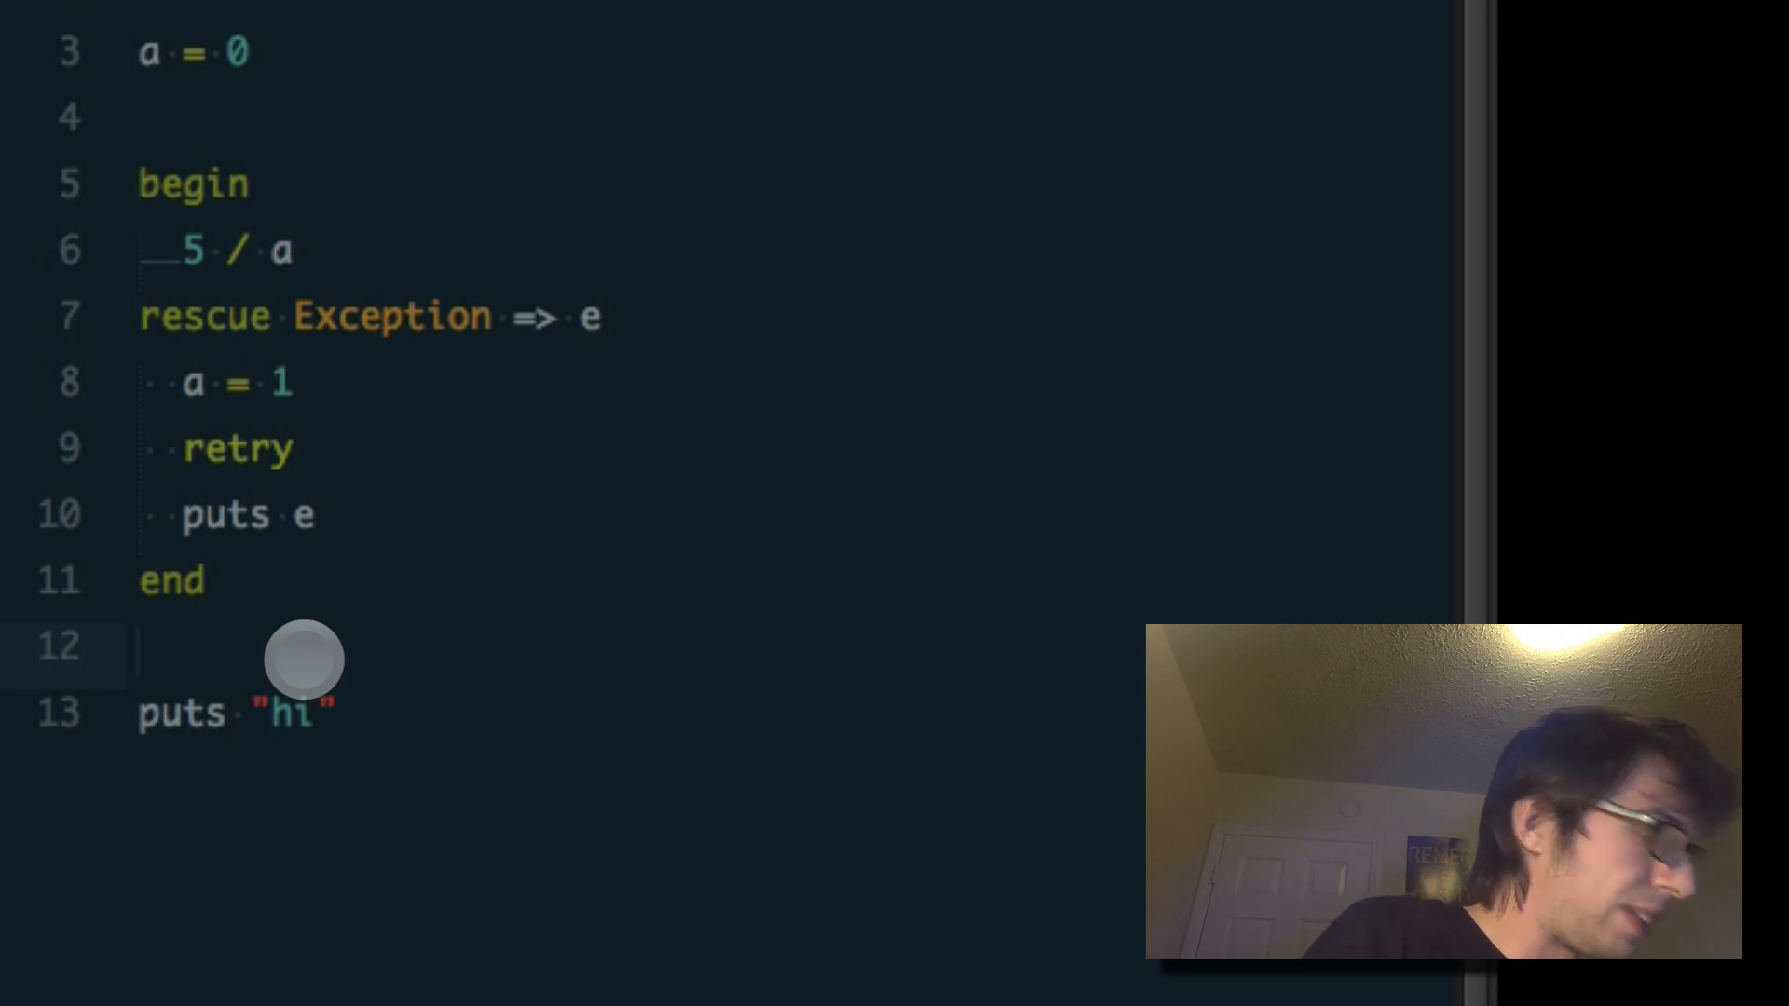
mouse_move(1340, 101)
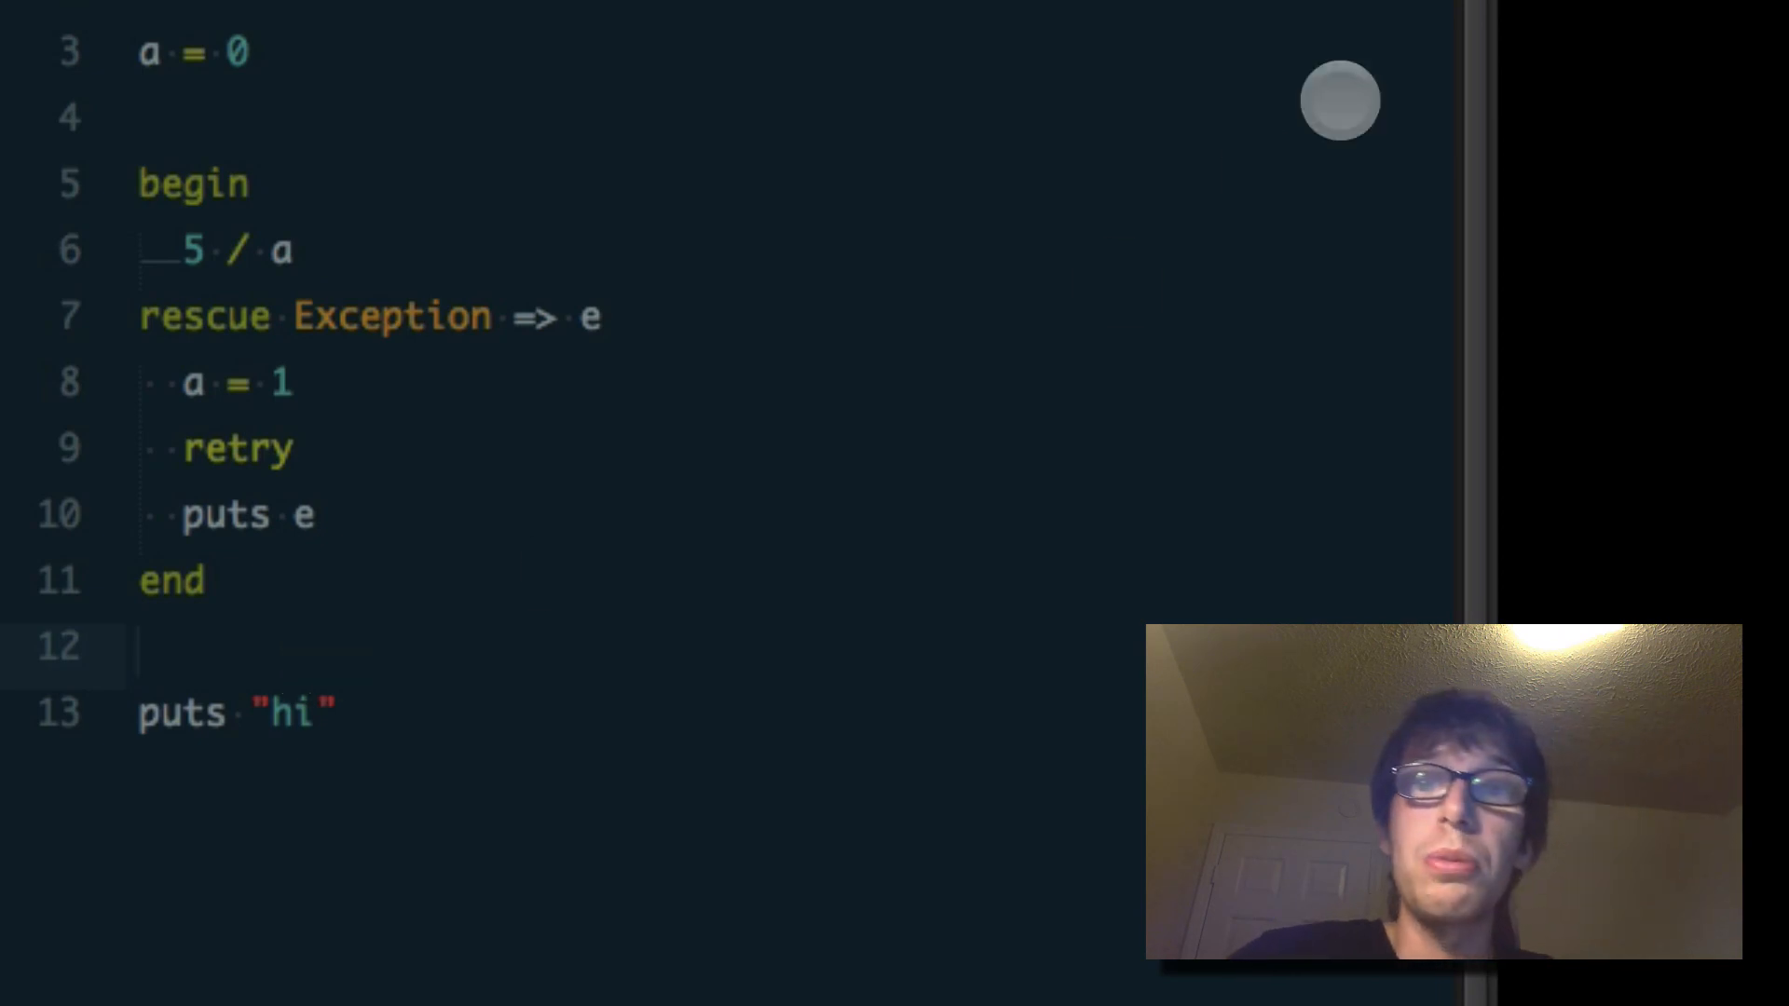